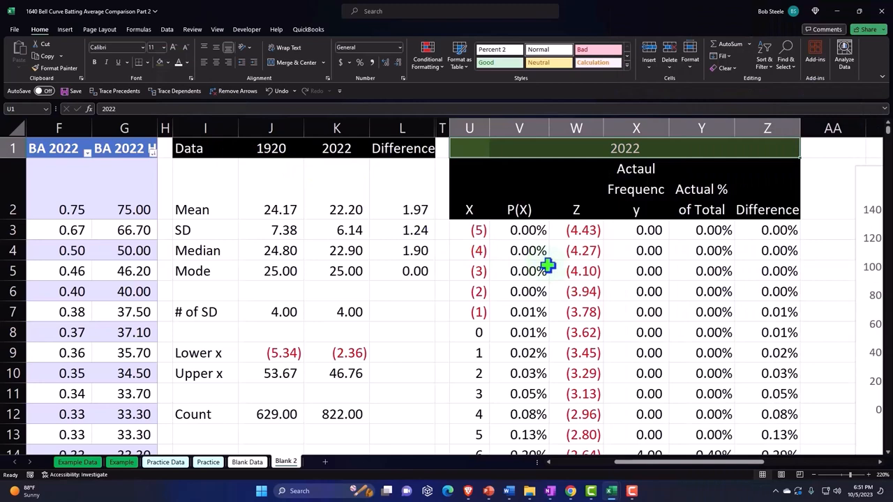
Step: Inspect the formula behind a Z value and scroll around the 2022 table
{"action": "left_click", "coordinate": [576, 271]}
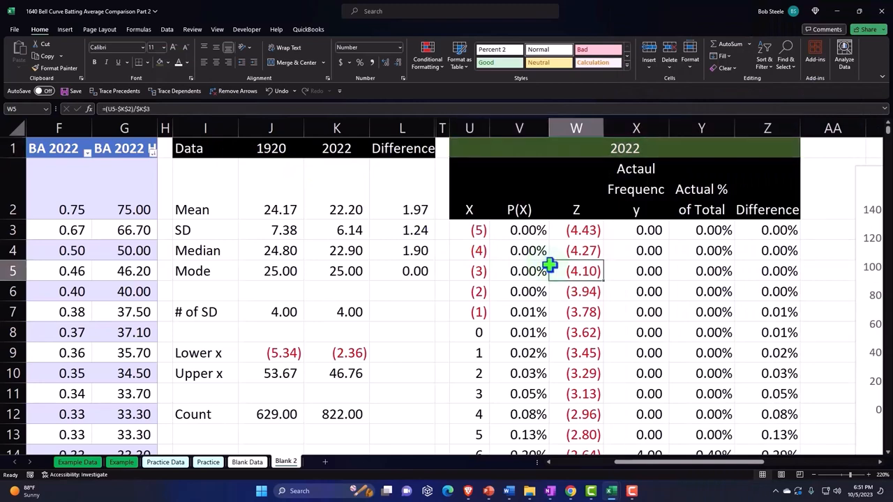
{"action": "scroll", "scroll_direction": "right", "scroll_amount": 3}
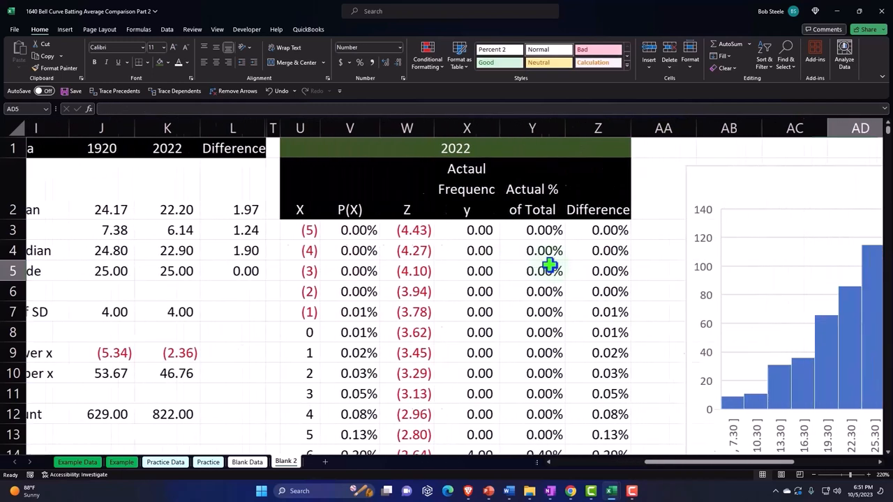
{"action": "scroll", "scroll_direction": "right", "scroll_amount": 3}
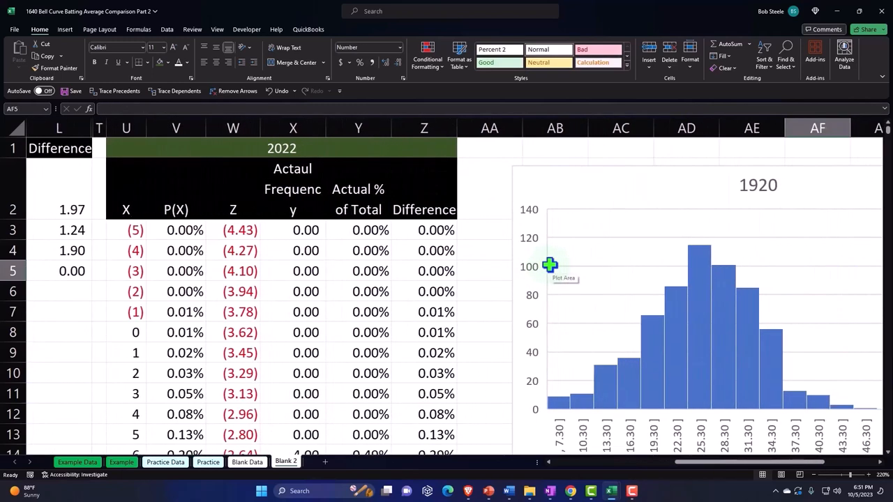
{"action": "mouse_move", "coordinate": [541, 275]}
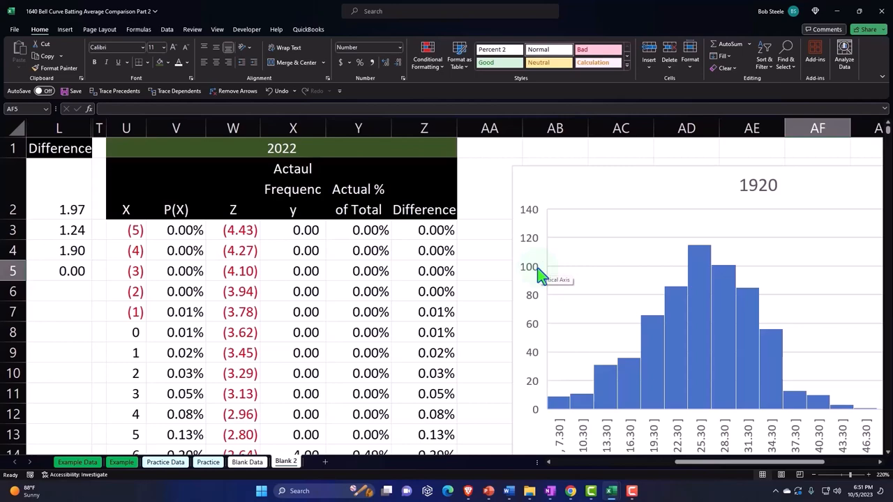
{"action": "scroll", "scroll_direction": "down", "scroll_amount": 3}
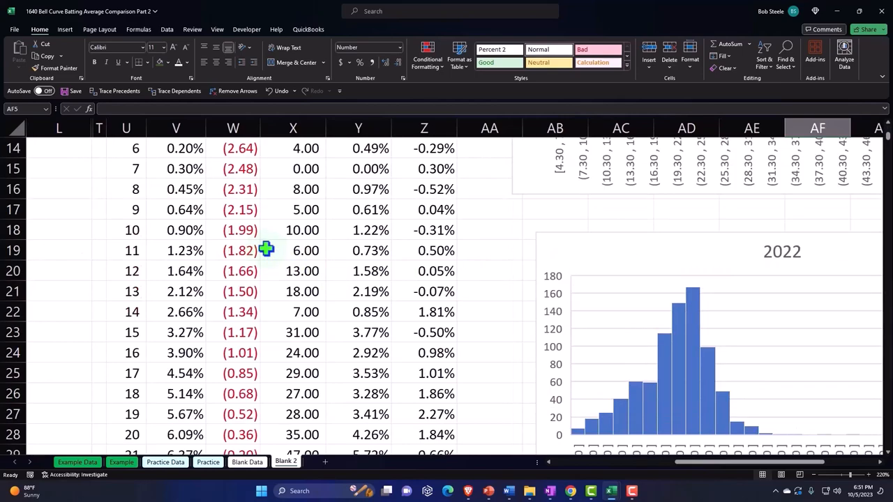
{"action": "scroll", "scroll_direction": "up", "scroll_amount": 3}
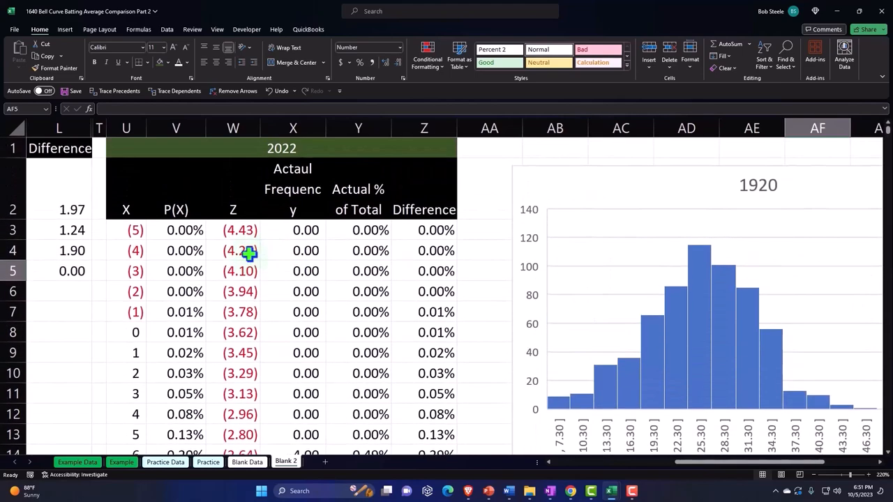
Step: Insert a column chart of the P(X) values titled '2022 Comp'
{"action": "left_click", "coordinate": [176, 209]}
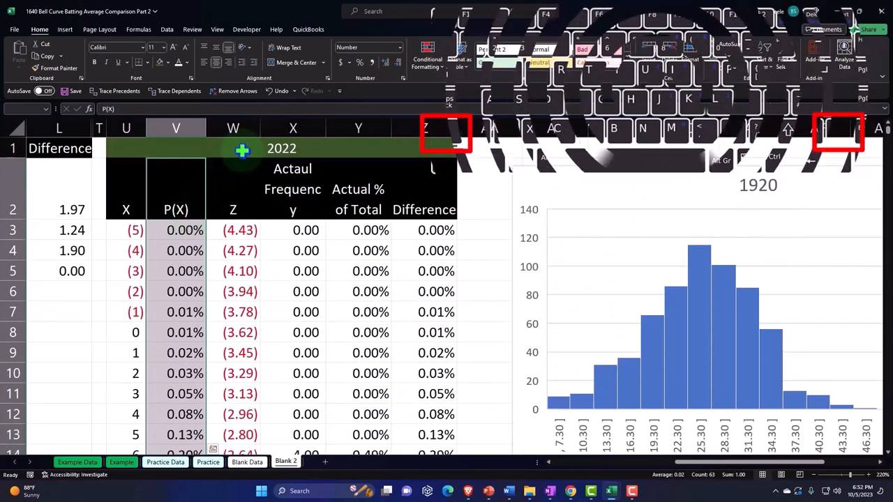
{"action": "left_click", "coordinate": [64, 29]}
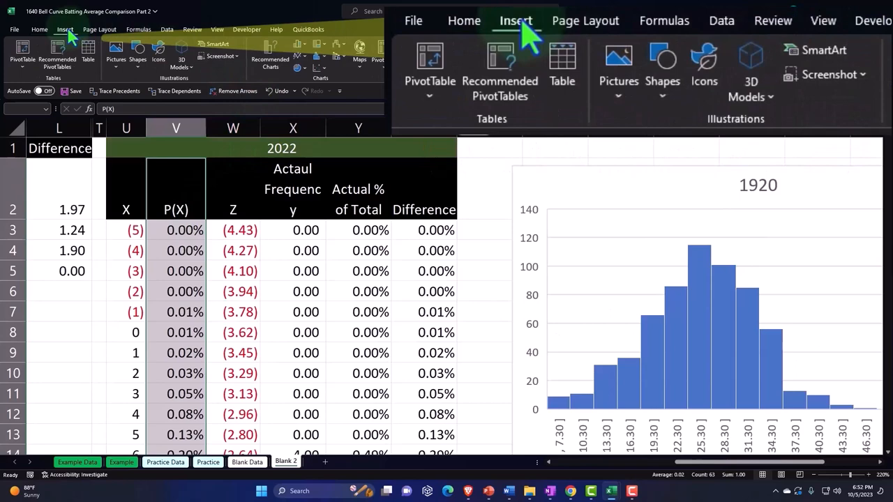
{"action": "mouse_move", "coordinate": [317, 67]}
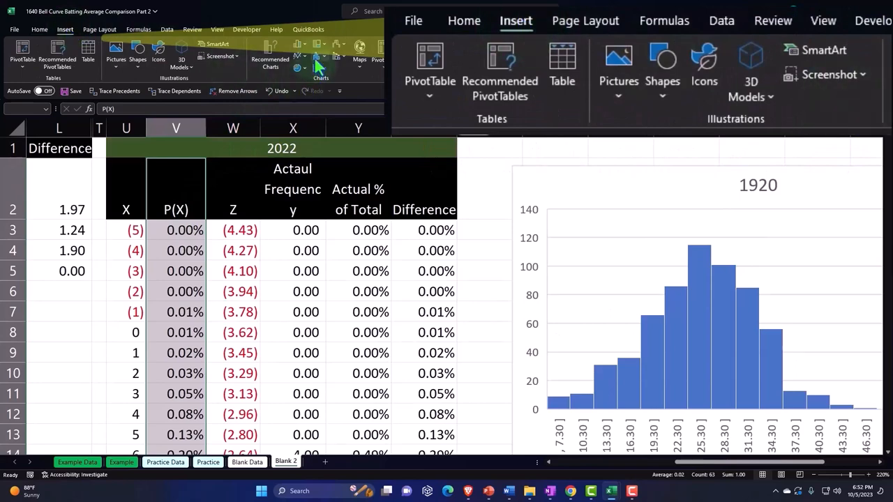
{"action": "left_click", "coordinate": [300, 52]}
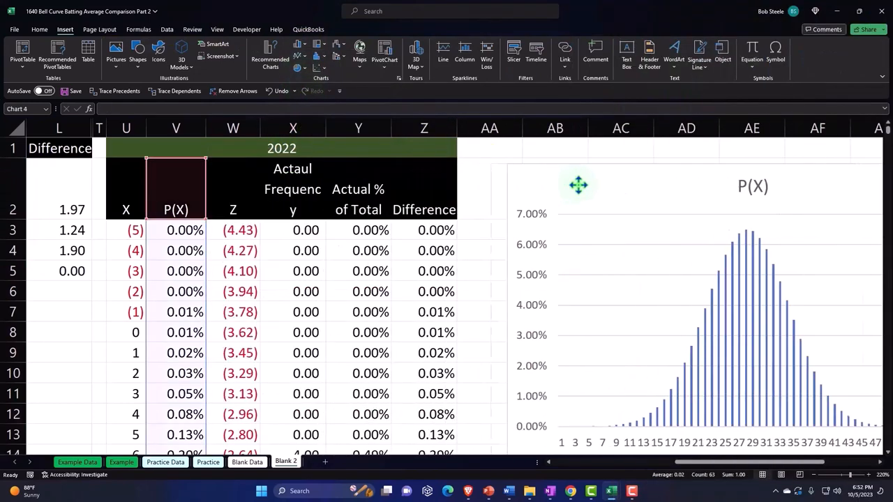
{"action": "left_click", "coordinate": [740, 213]}
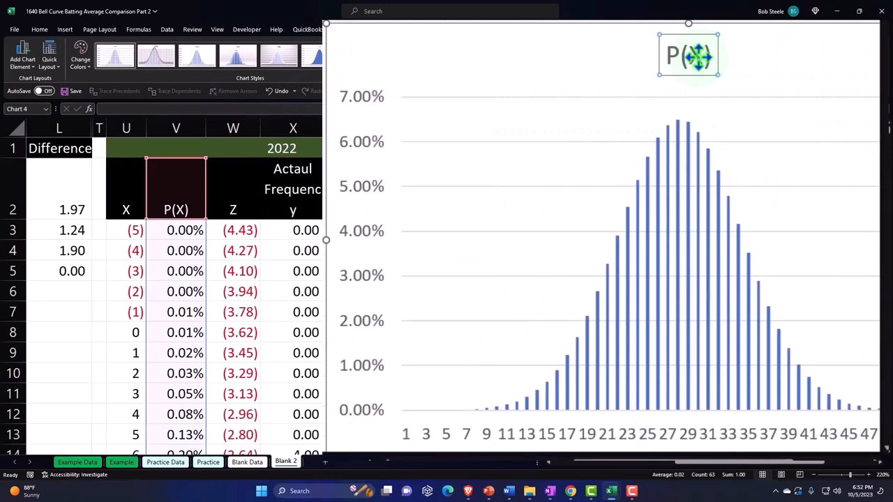
{"action": "type", "text": "2022 Comp"}
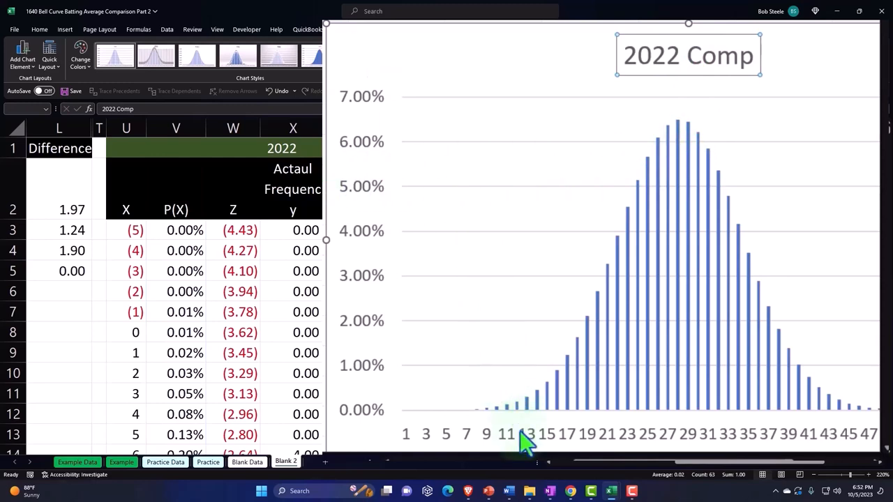
{"action": "mouse_move", "coordinate": [400, 84]}
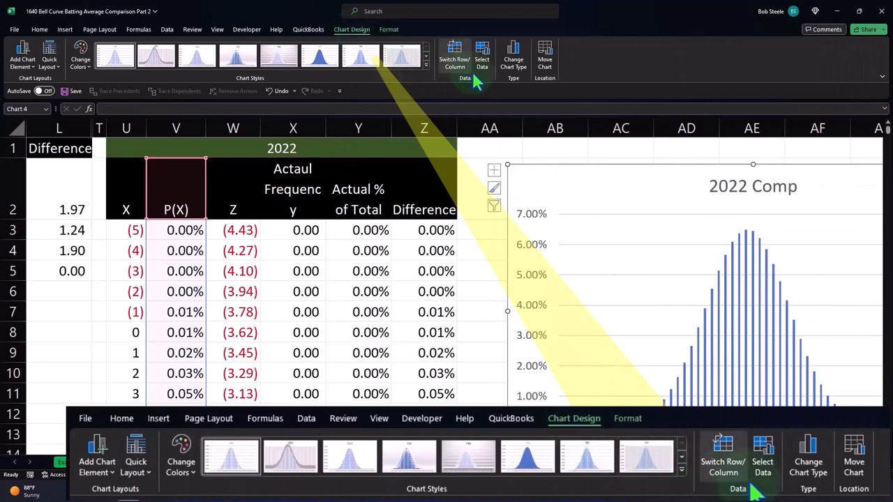
Step: Use the X values in U3:U64 as the chart's horizontal axis labels
{"action": "left_click", "coordinate": [482, 57]}
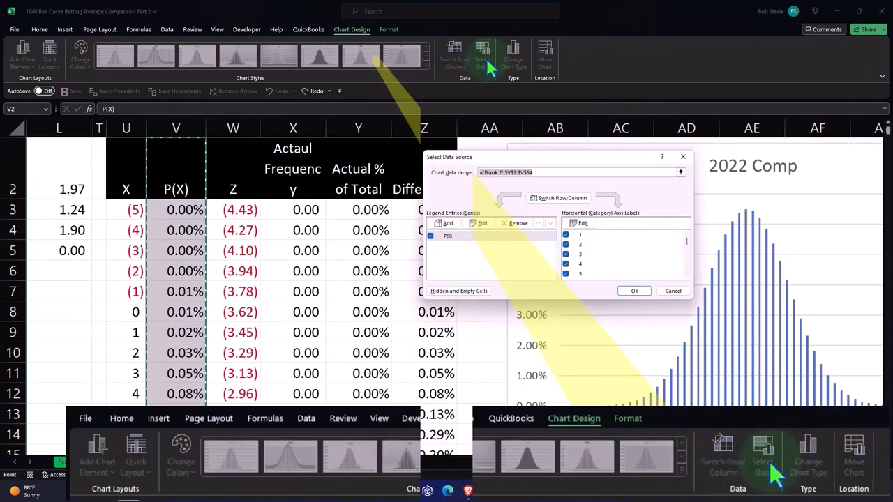
{"action": "left_click", "coordinate": [585, 222]}
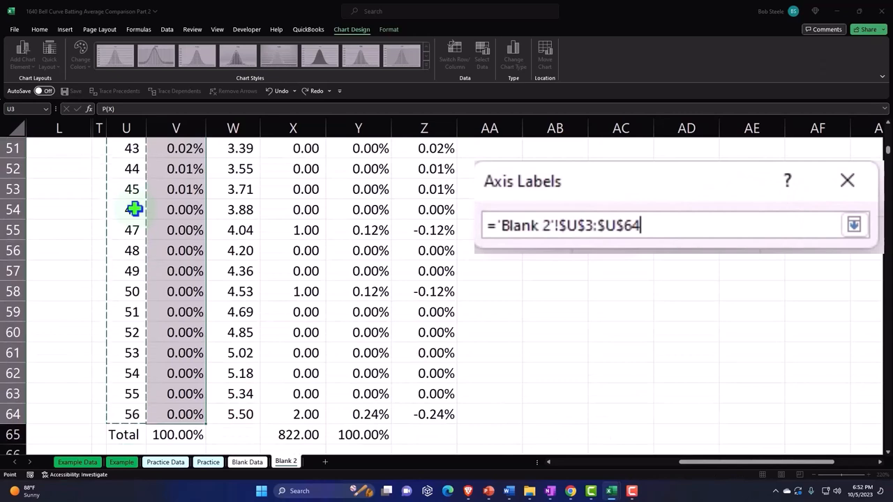
{"action": "scroll", "scroll_direction": "up", "scroll_amount": 3}
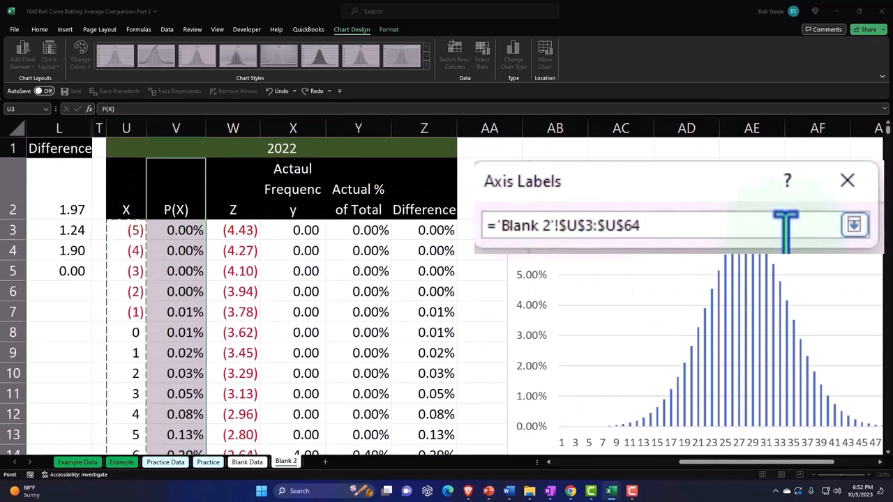
{"action": "left_click", "coordinate": [854, 224]}
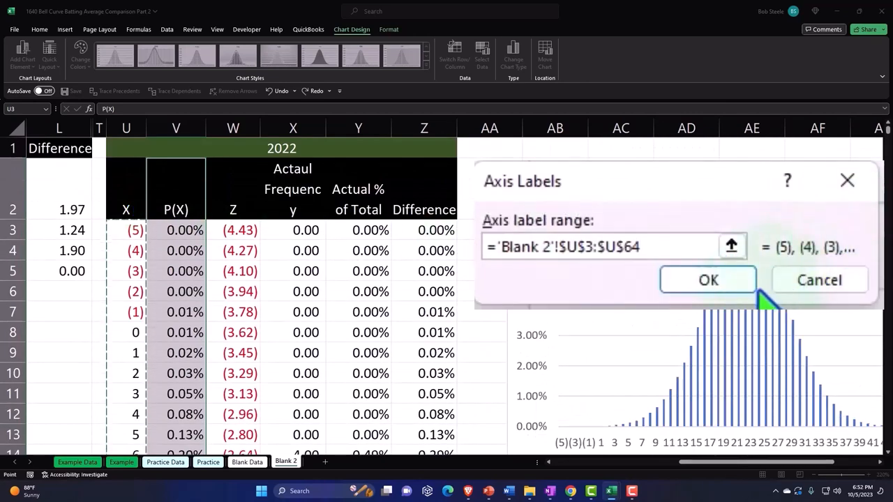
{"action": "left_click", "coordinate": [707, 279]}
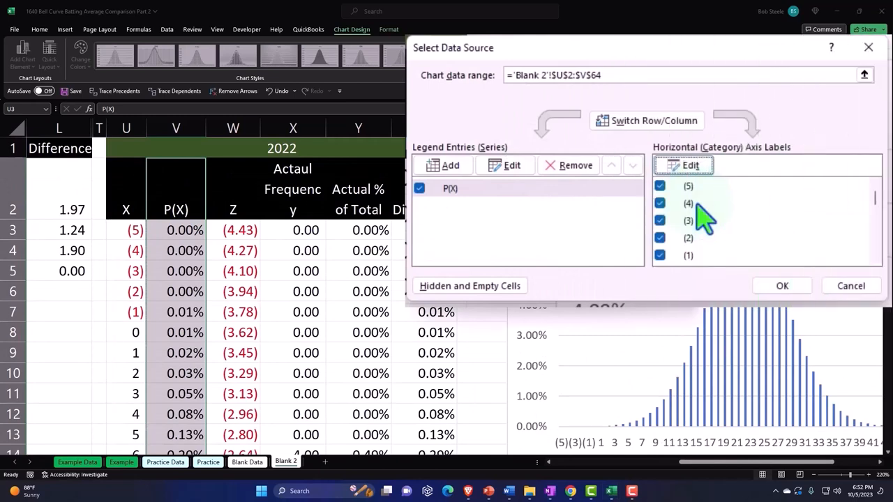
{"action": "scroll", "scroll_direction": "down", "scroll_amount": 3}
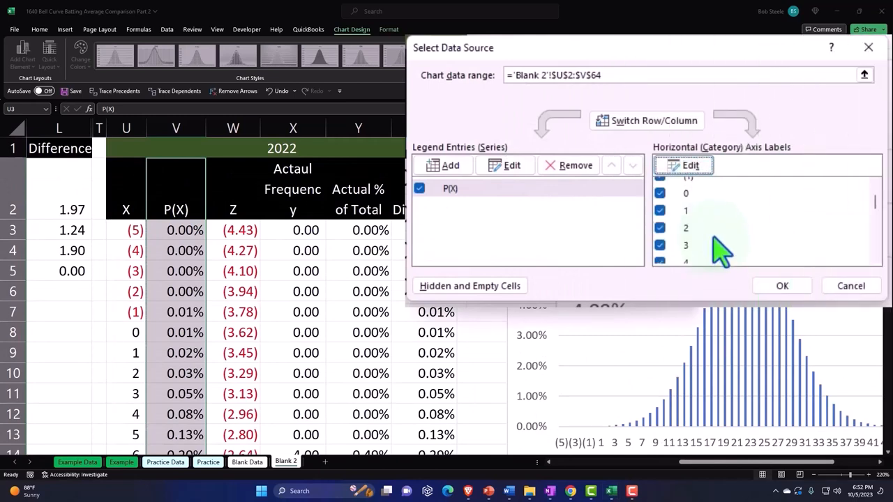
{"action": "left_click", "coordinate": [781, 285]}
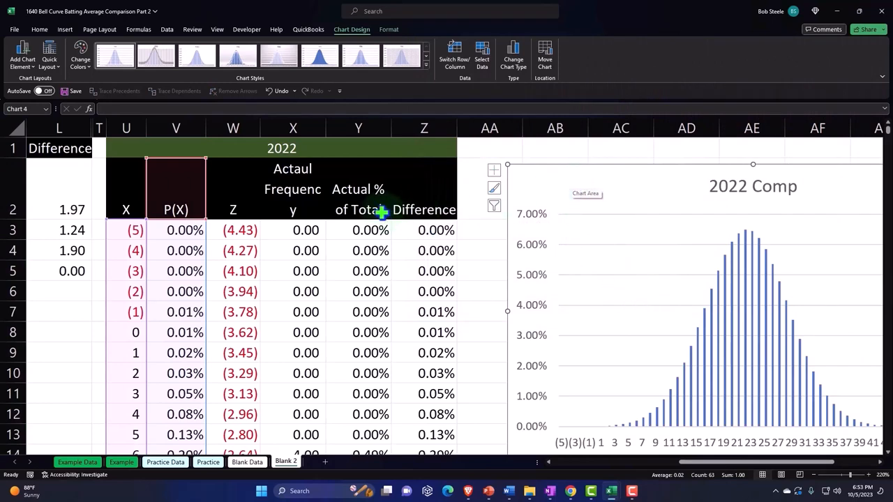
{"action": "mouse_move", "coordinate": [593, 189]}
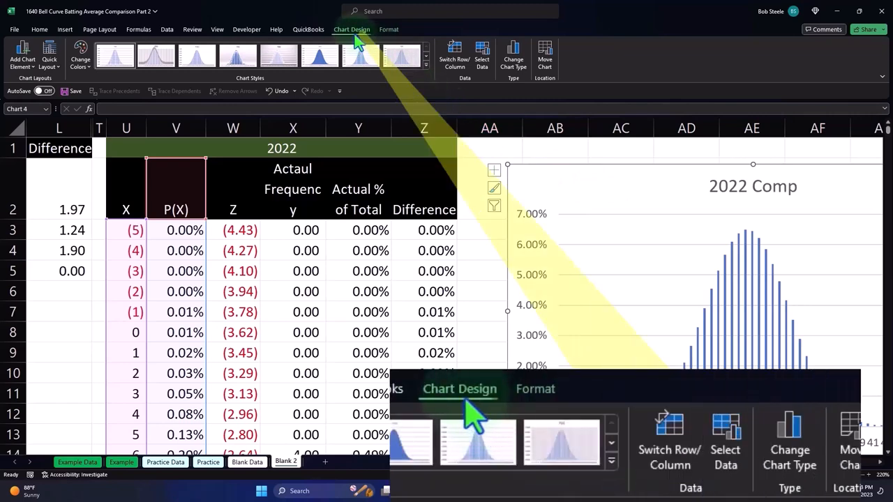
Step: Add Actual % of Total as a second column series beside P(X)
{"action": "left_click", "coordinate": [482, 55]}
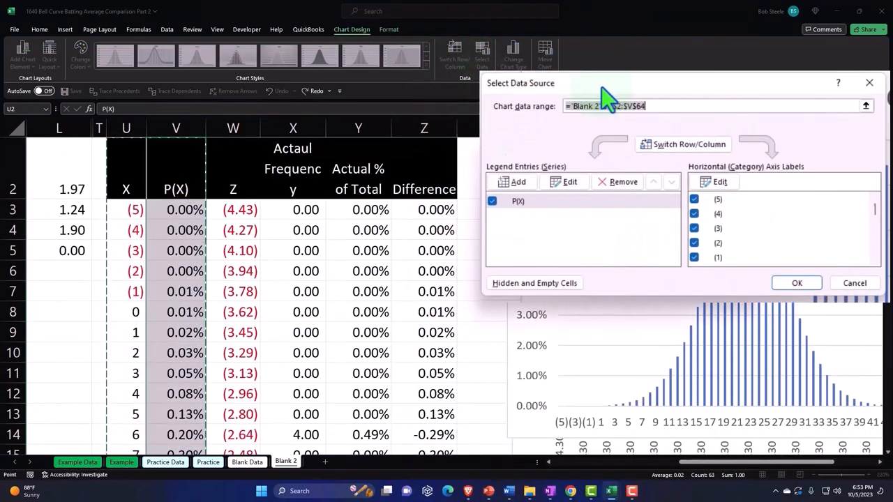
{"action": "left_click", "coordinate": [569, 181]}
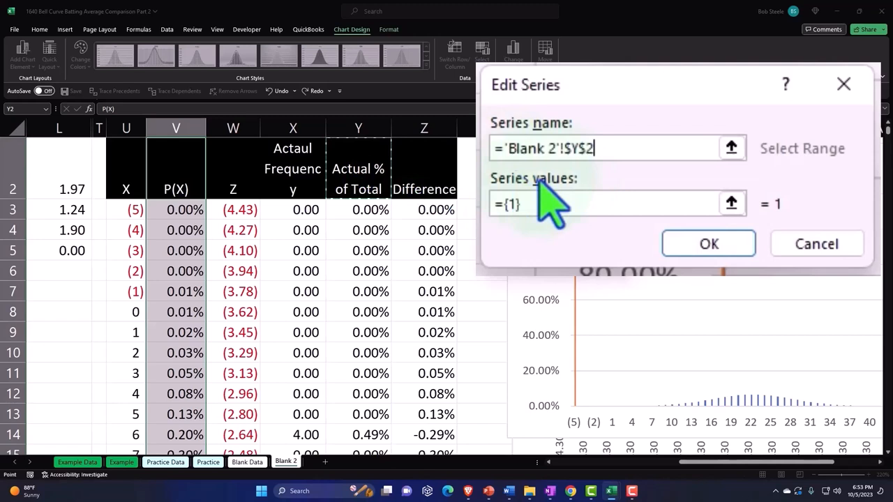
{"action": "left_click", "coordinate": [731, 203]}
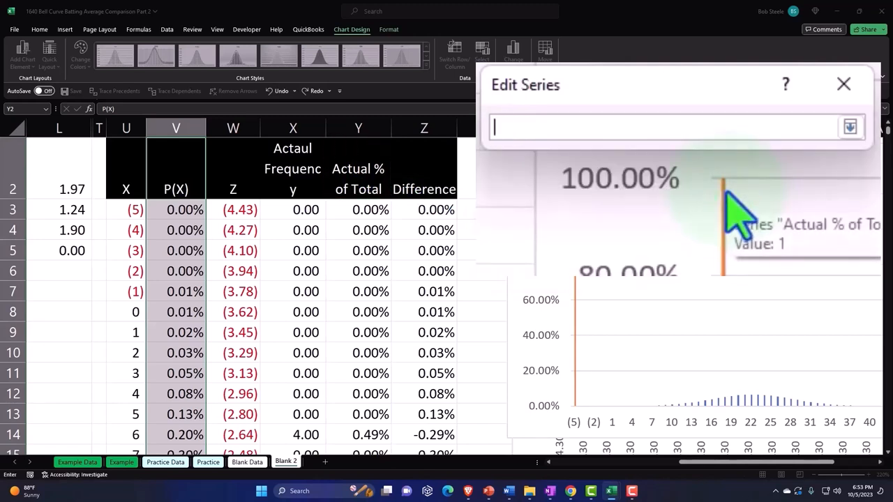
{"action": "left_click", "coordinate": [357, 209]}
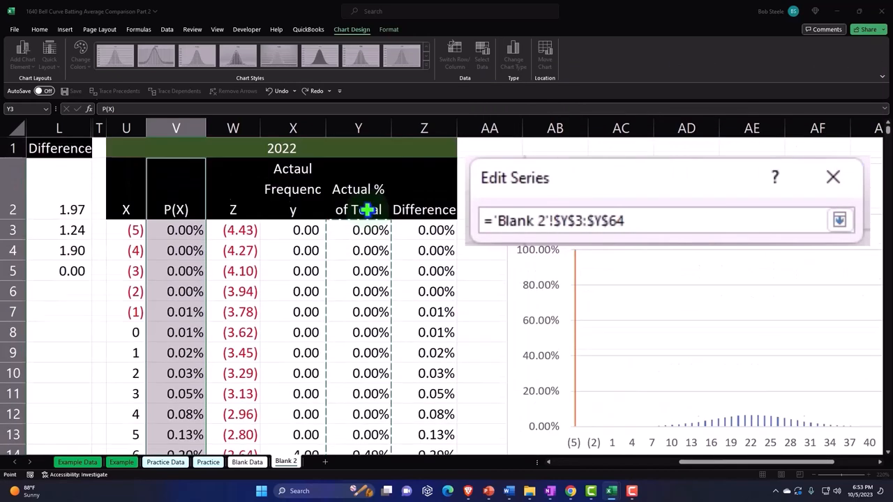
{"action": "left_click", "coordinate": [840, 220]}
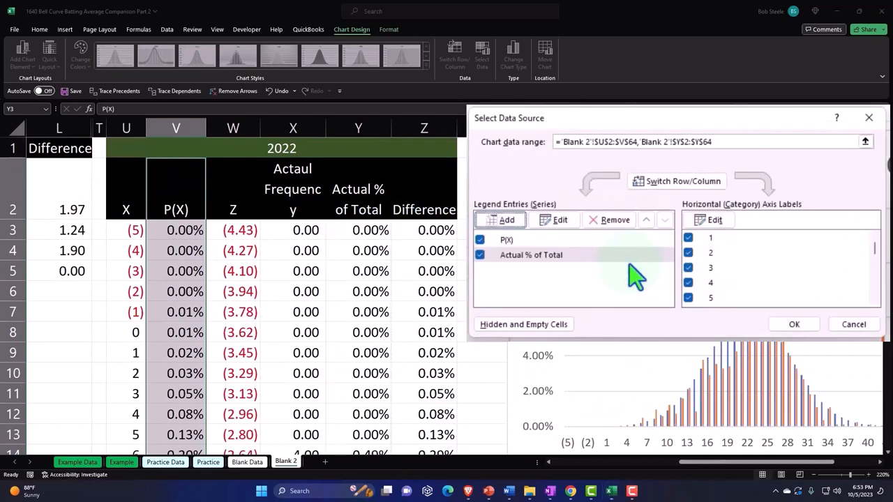
{"action": "left_click", "coordinate": [793, 324]}
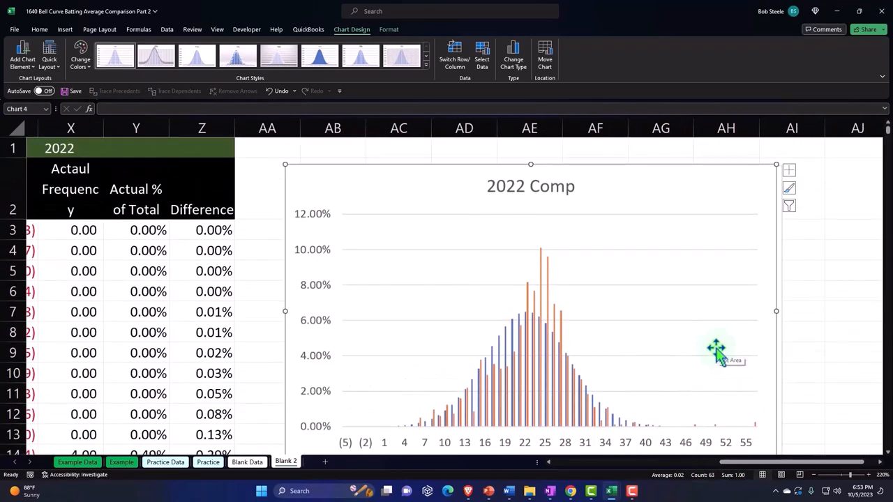
Step: Add a legend to the 2022 Comp chart, then enlarge and reposition it
{"action": "left_click", "coordinate": [789, 171]}
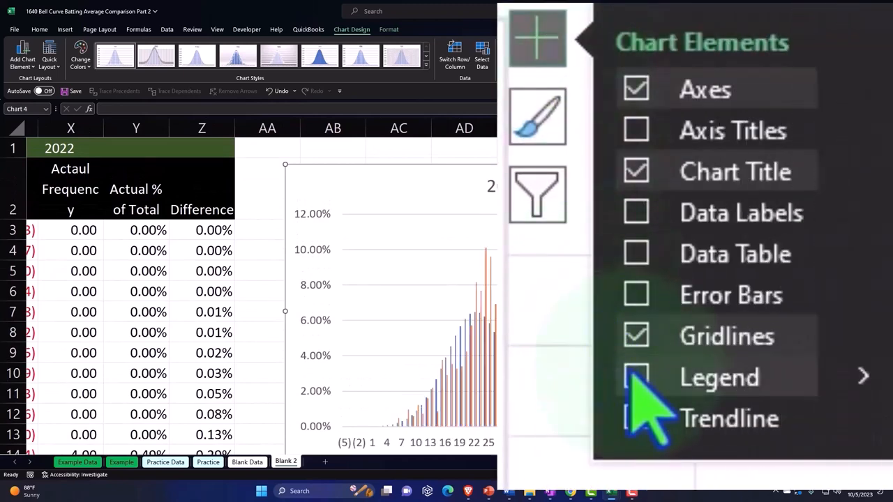
{"action": "left_click", "coordinate": [635, 377]}
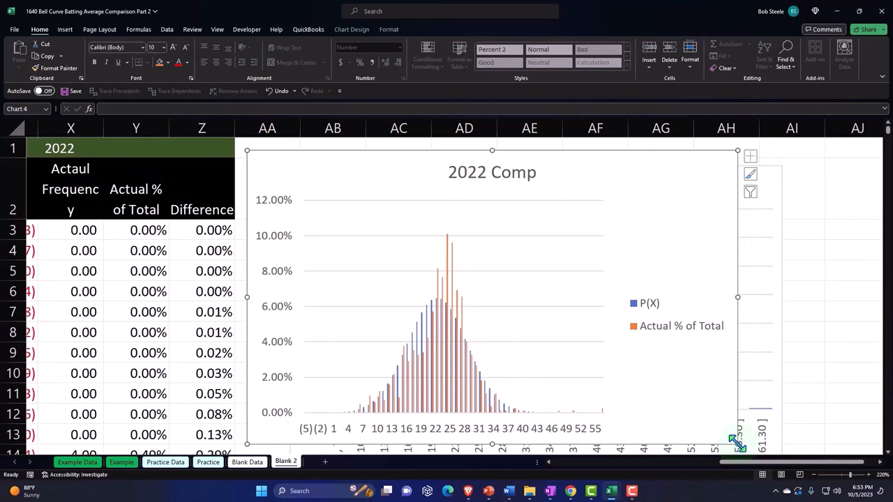
{"action": "left_click_drag", "start_coordinate": [737, 296], "coordinate": [797, 296]}
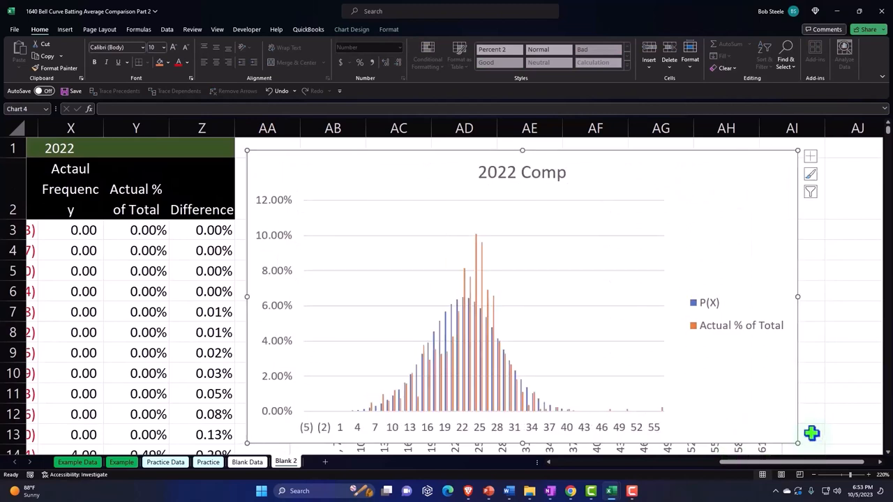
{"action": "mouse_move", "coordinate": [723, 348]}
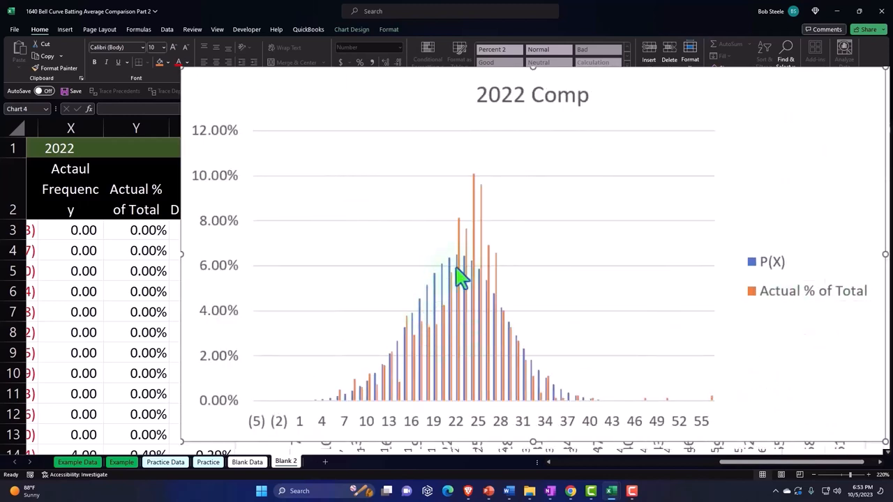
{"action": "mouse_move", "coordinate": [522, 307]}
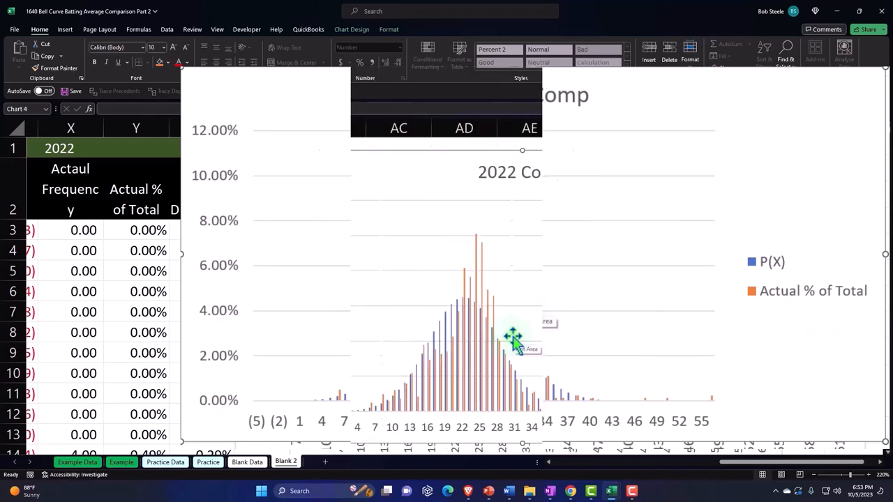
{"action": "left_click_drag", "start_coordinate": [512, 335], "coordinate": [333, 188]}
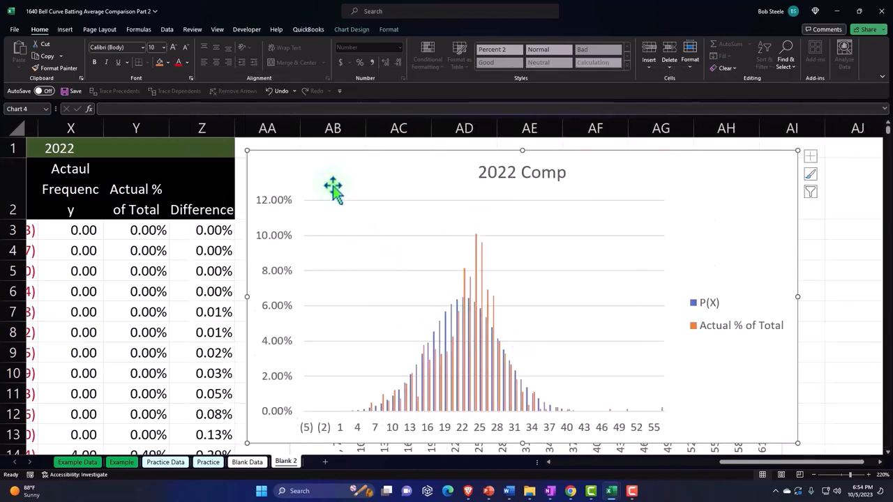
Step: Drag the 2022 Comp chart further down the sheet and deselect it
{"action": "left_click_drag", "start_coordinate": [333, 188], "coordinate": [398, 392]}
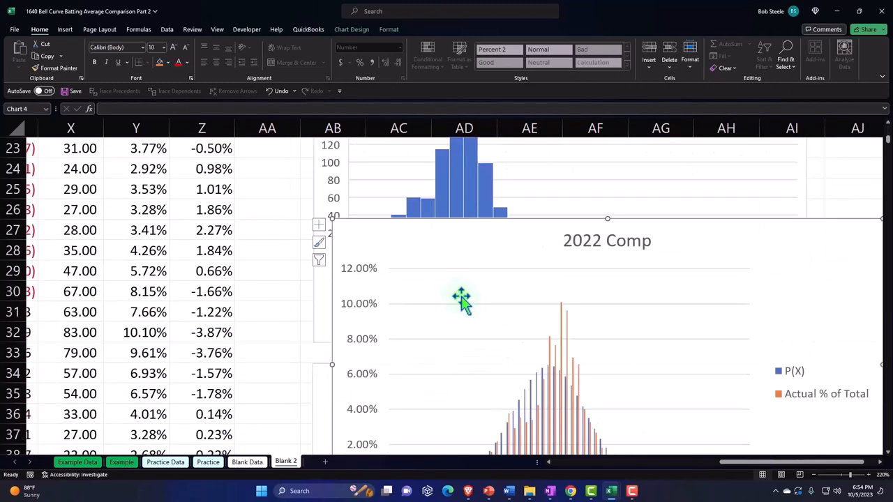
{"action": "scroll", "scroll_direction": "down", "scroll_amount": 3}
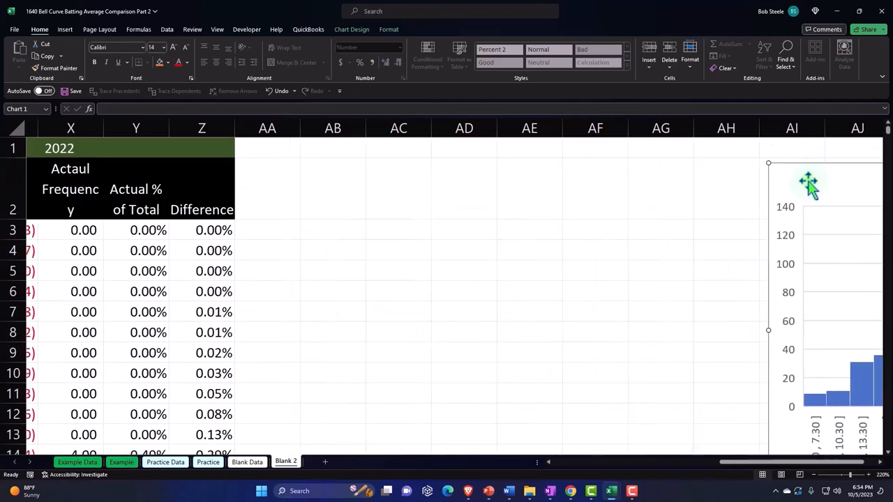
{"action": "left_click", "coordinate": [594, 231]}
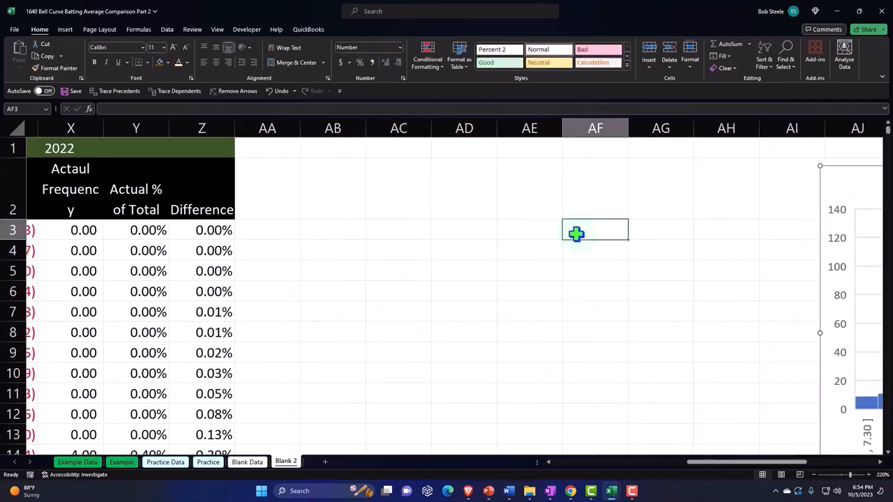
Step: Start a Difference table in column AB with formatted headers X, P(x), Actual % of Total
{"action": "left_click", "coordinate": [267, 229]}
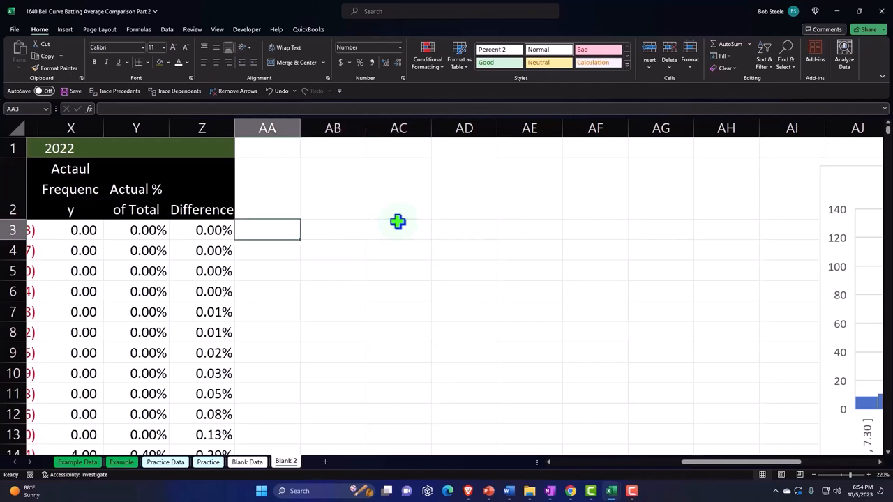
{"action": "scroll", "scroll_direction": "left", "scroll_amount": 3}
{"action": "type", "text": "Differences"}
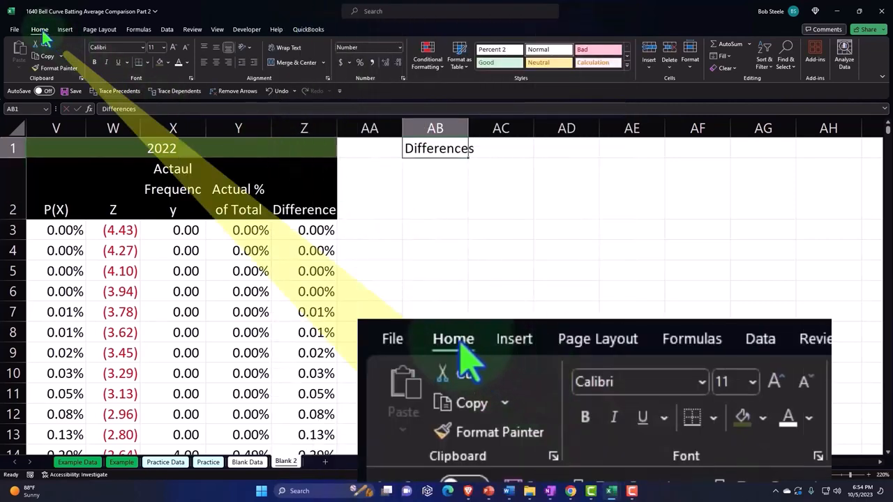
{"action": "left_click", "coordinate": [167, 62]}
{"action": "type", "text": "P"}
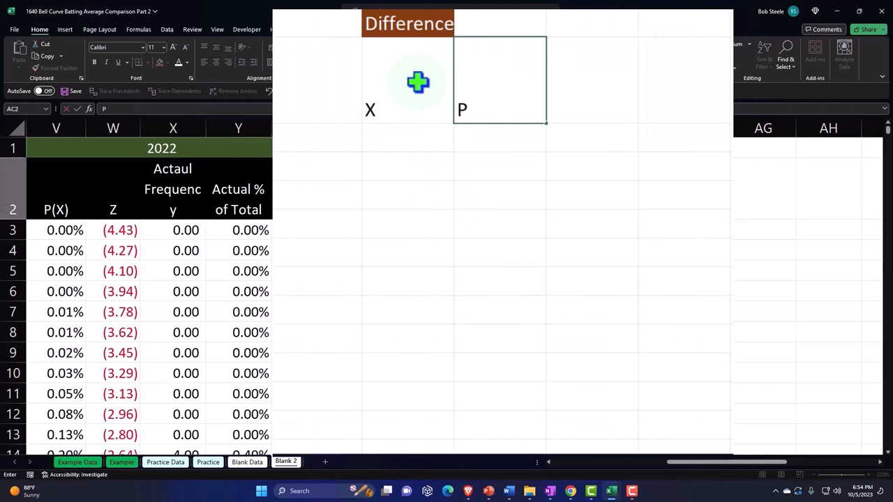
{"action": "type", "text": "(x)"}
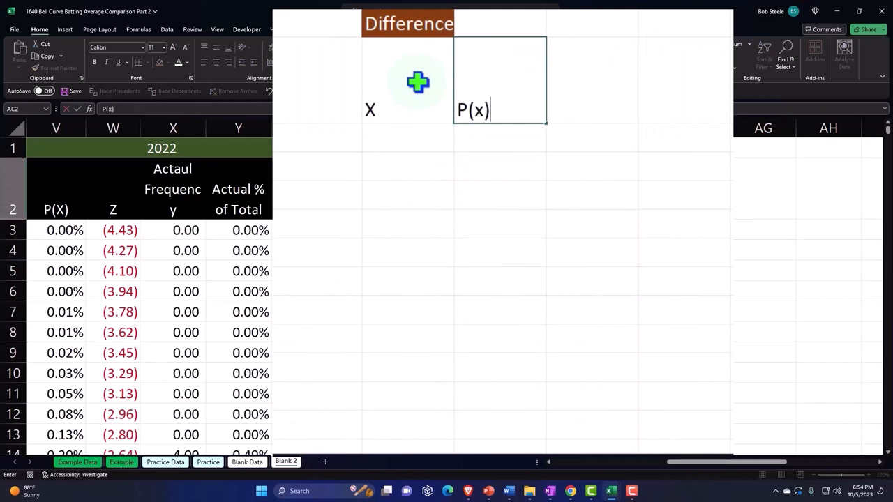
{"action": "key", "text": "Return"}
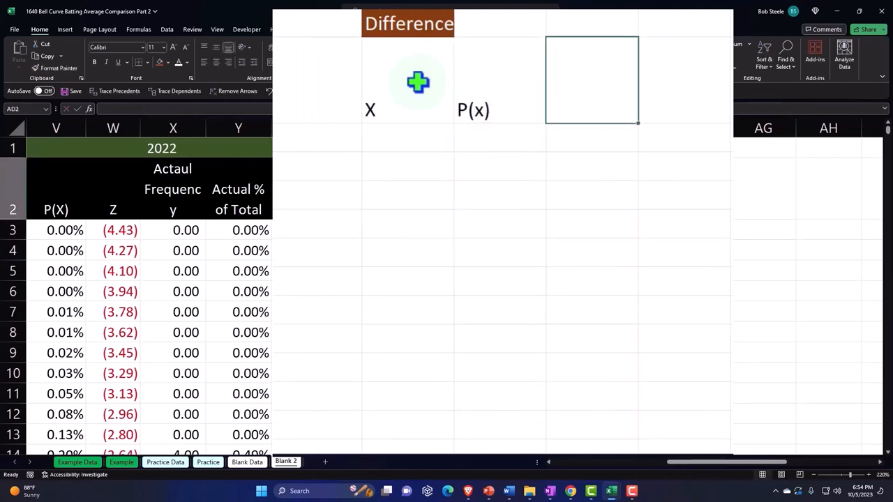
{"action": "type", "text": "A"}
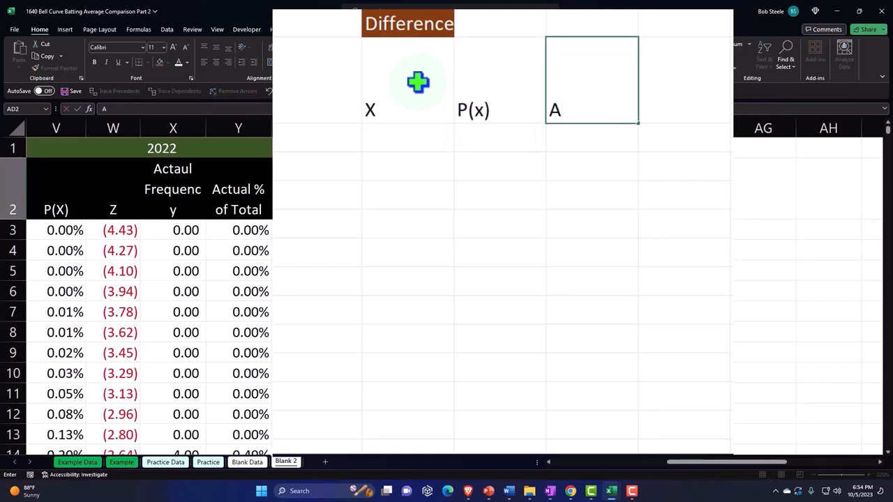
{"action": "type", "text": "Actual"}
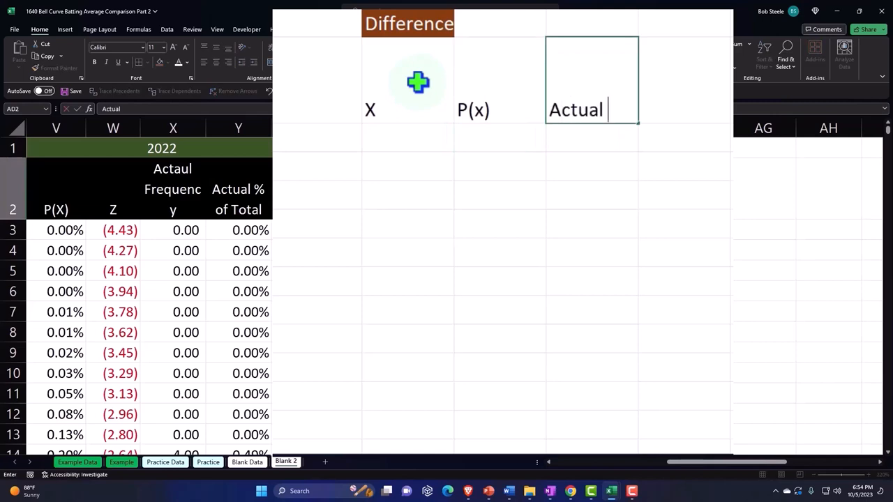
{"action": "type", "text": "% of"}
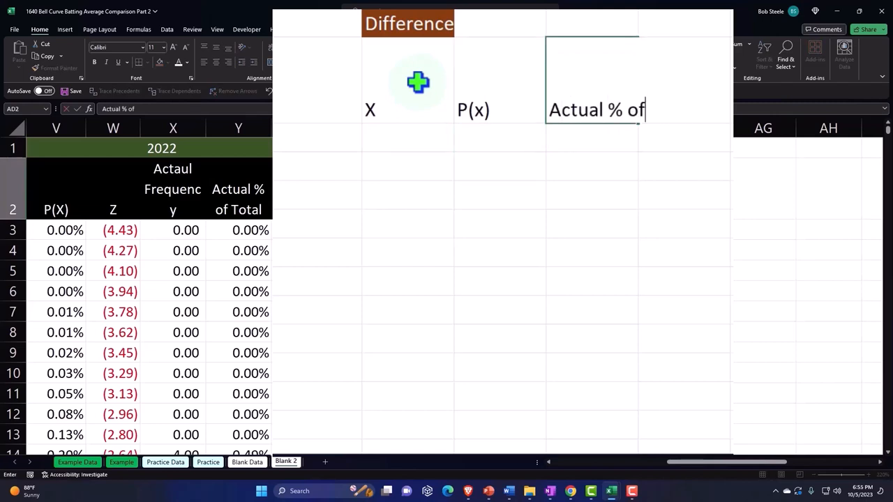
{"action": "key", "text": "Return"}
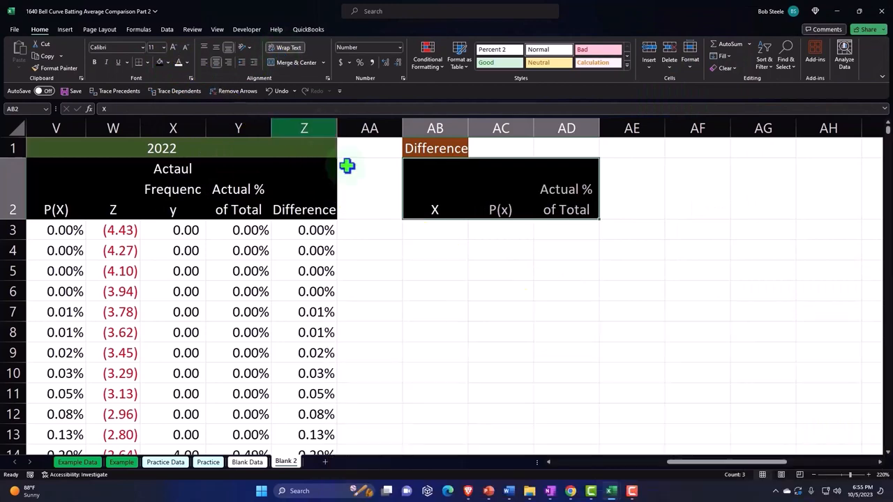
Step: Review the 1920 and 2022 tables and enter the first X difference, 0.00, in AB3
{"action": "left_click", "coordinate": [65, 250]}
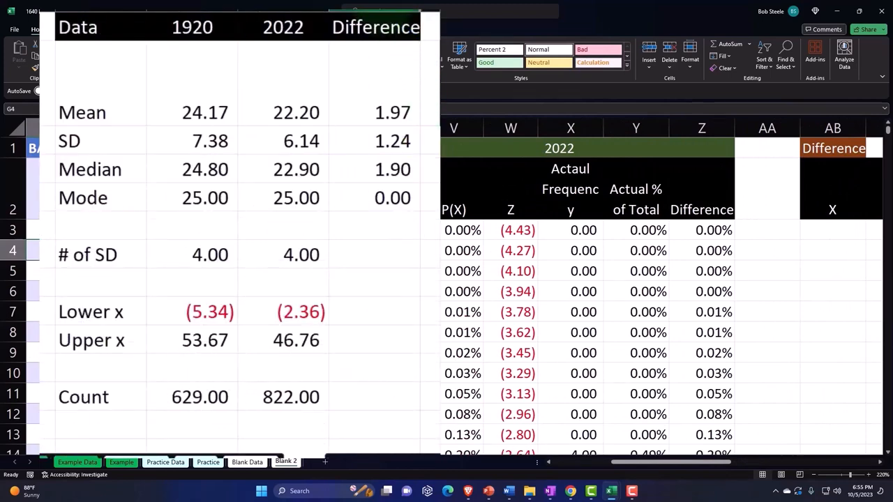
{"action": "left_click", "coordinate": [375, 28]}
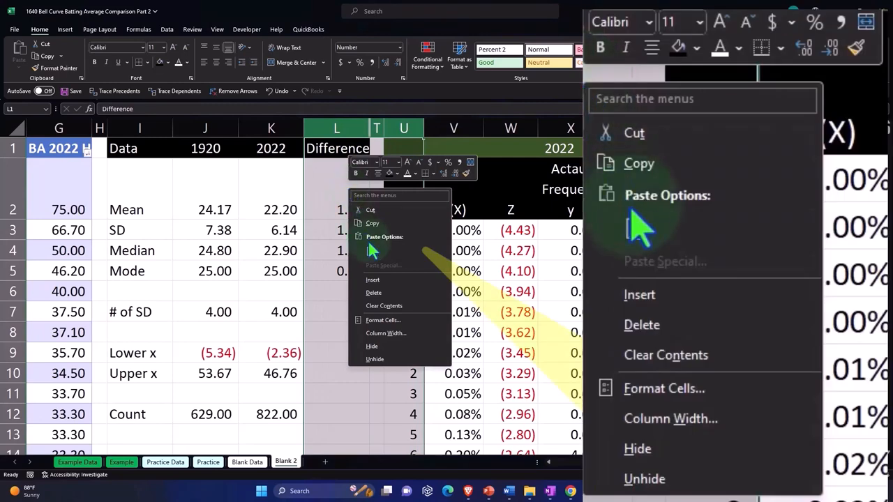
{"action": "mouse_move", "coordinate": [701, 389]}
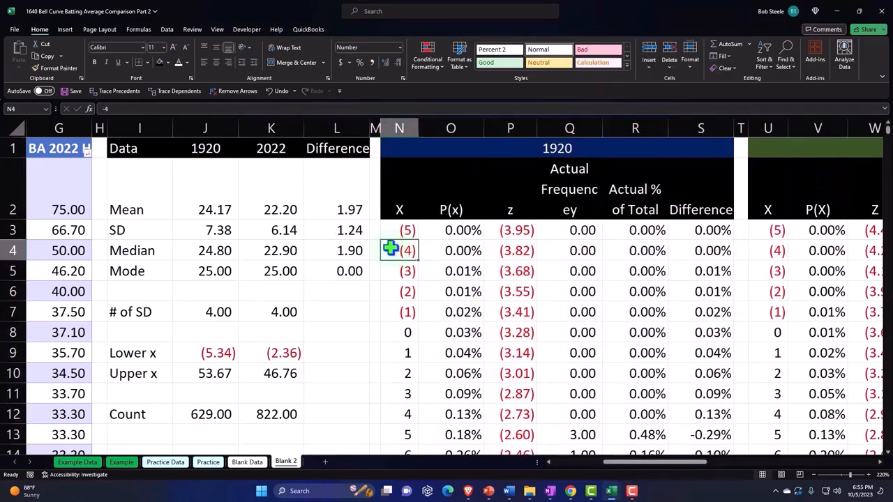
{"action": "left_click", "coordinate": [700, 250]}
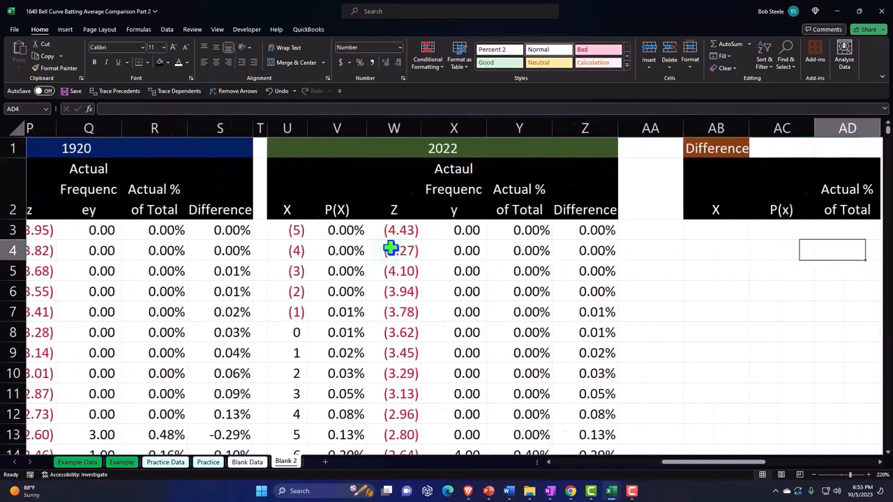
{"action": "scroll", "scroll_direction": "right", "scroll_amount": 3}
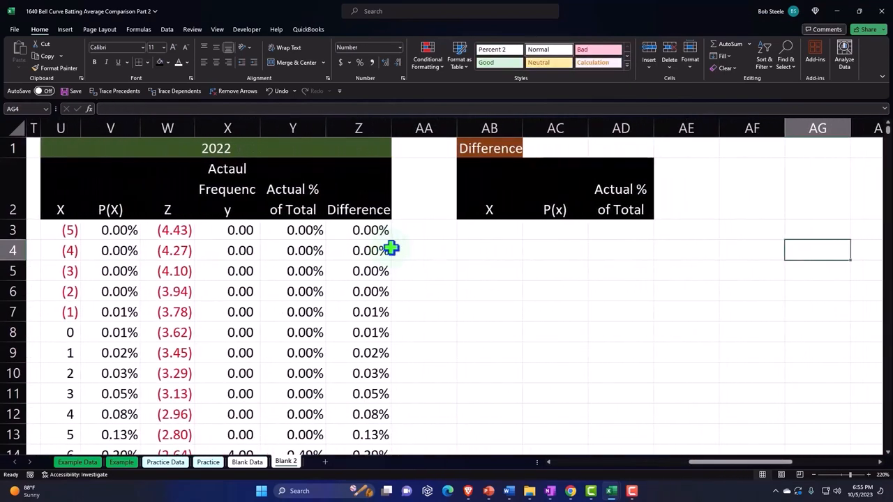
{"action": "left_click", "coordinate": [489, 230]}
{"action": "type", "text": "0"}
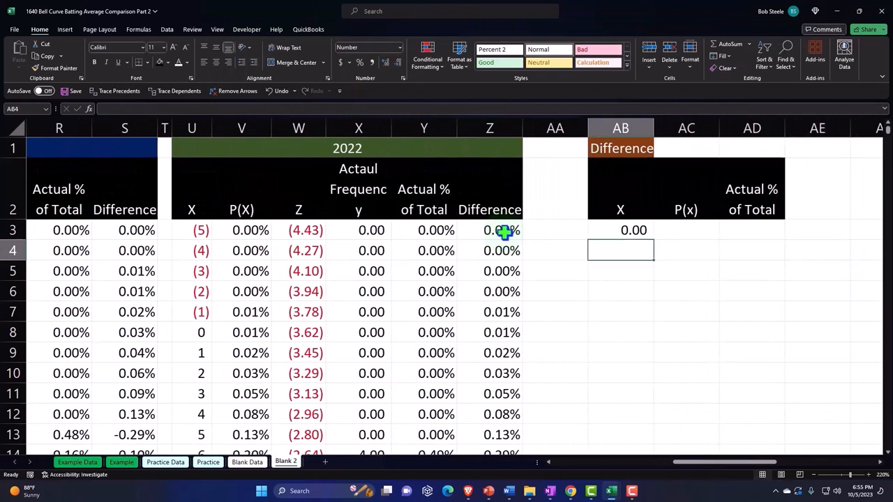
Step: Fill the X column down from AB3 and scroll to verify values starting at (5)
{"action": "left_click", "coordinate": [620, 230]}
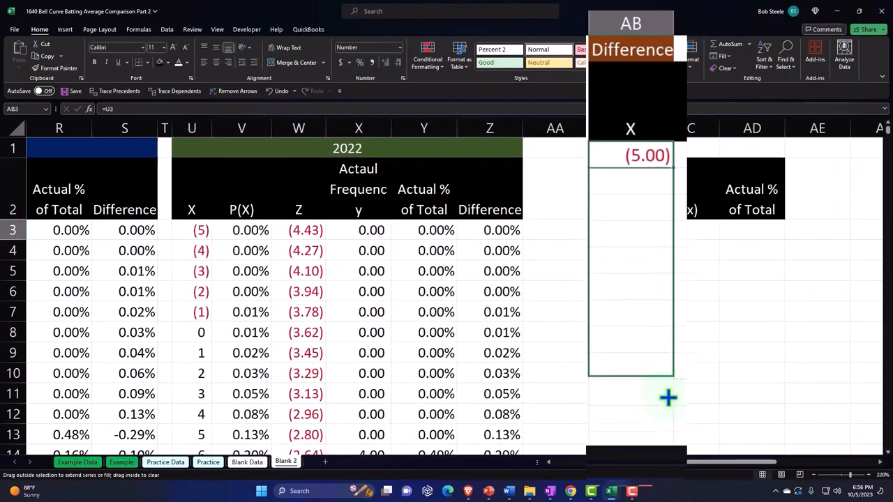
{"action": "scroll", "scroll_direction": "down", "scroll_amount": 3}
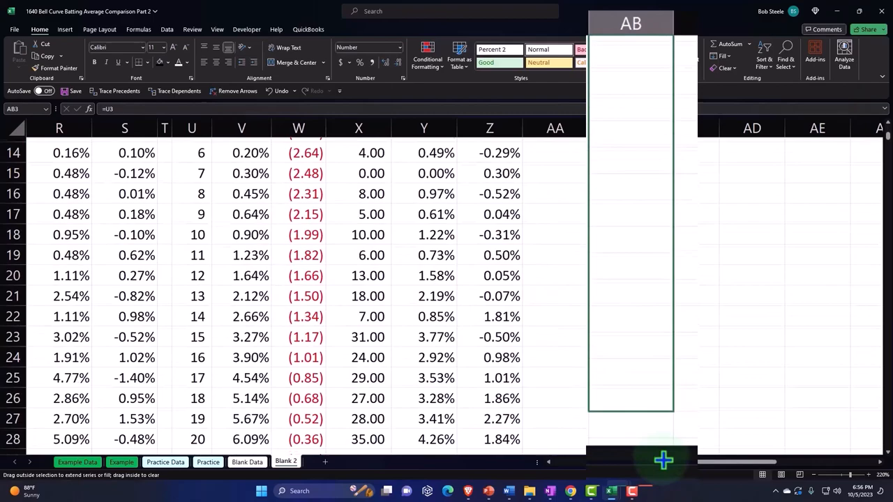
{"action": "scroll", "scroll_direction": "down", "scroll_amount": 3}
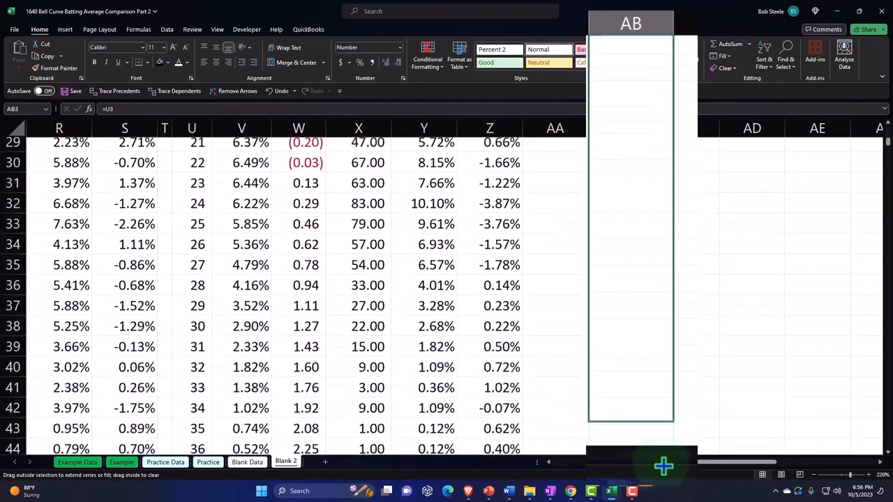
{"action": "scroll", "scroll_direction": "down", "scroll_amount": 3}
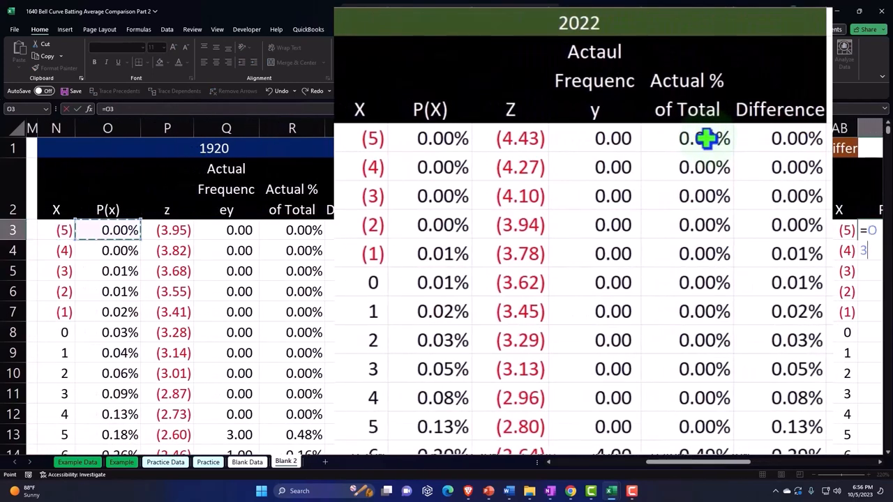
Step: Enter the 1920-minus-2022 P(x) difference in AC3 and fill it down every row
{"action": "type", "text": "-AB3"}
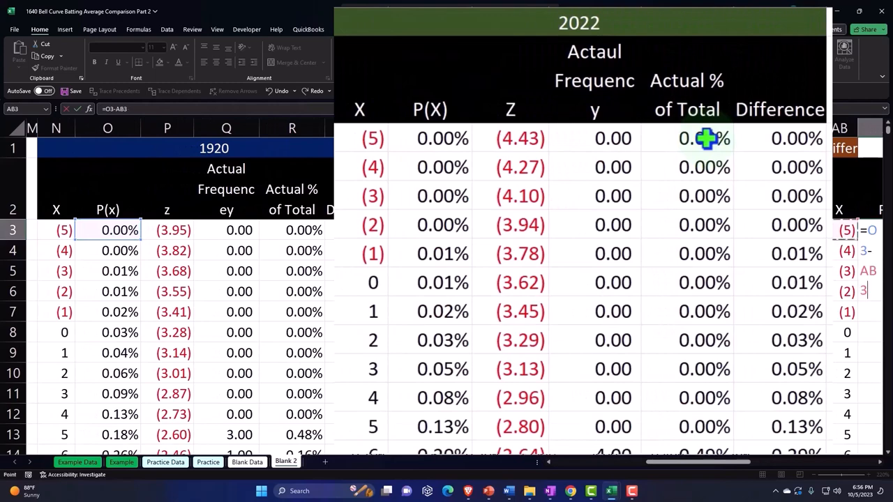
{"action": "left_click", "coordinate": [430, 139]}
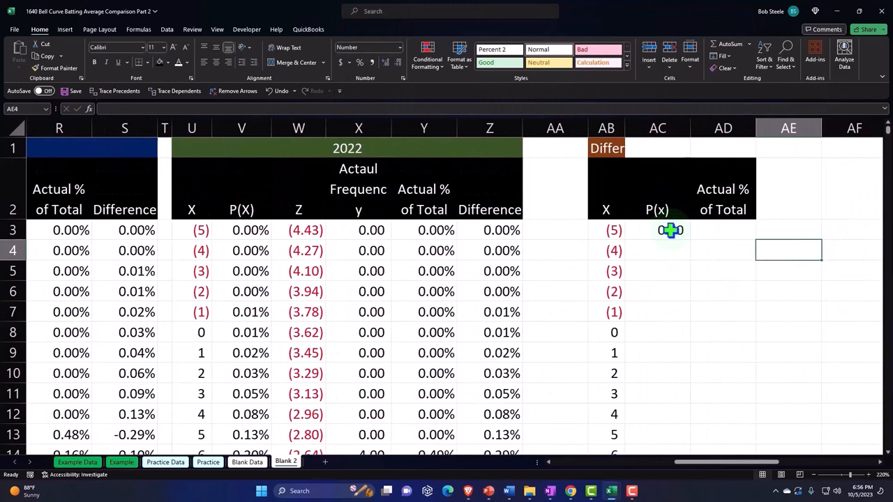
{"action": "left_click", "coordinate": [670, 230]}
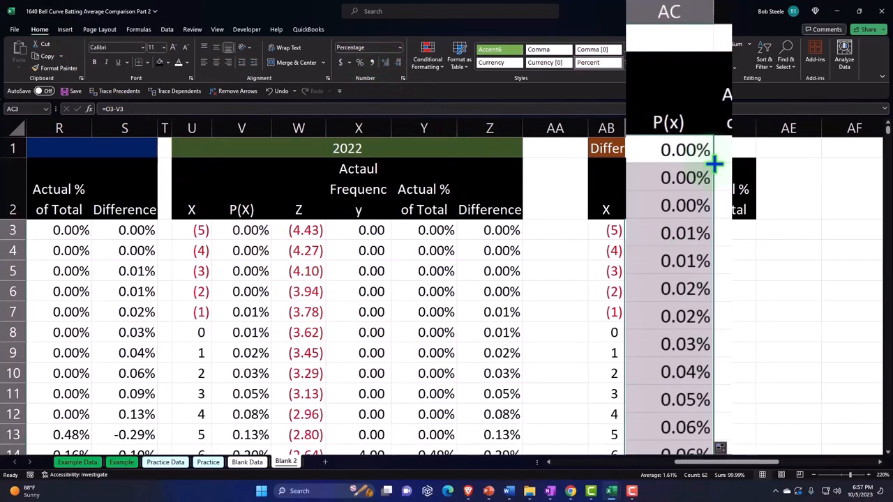
{"action": "scroll", "scroll_direction": "down", "scroll_amount": 3}
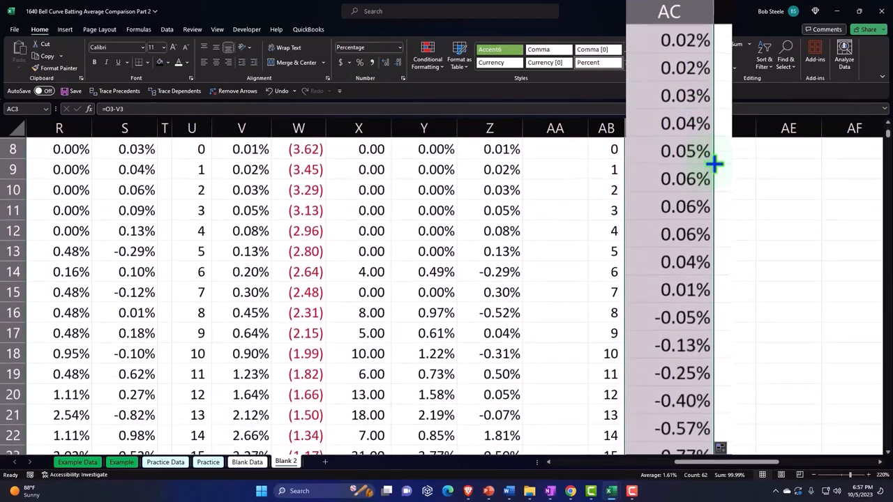
{"action": "scroll", "scroll_direction": "down", "scroll_amount": 3}
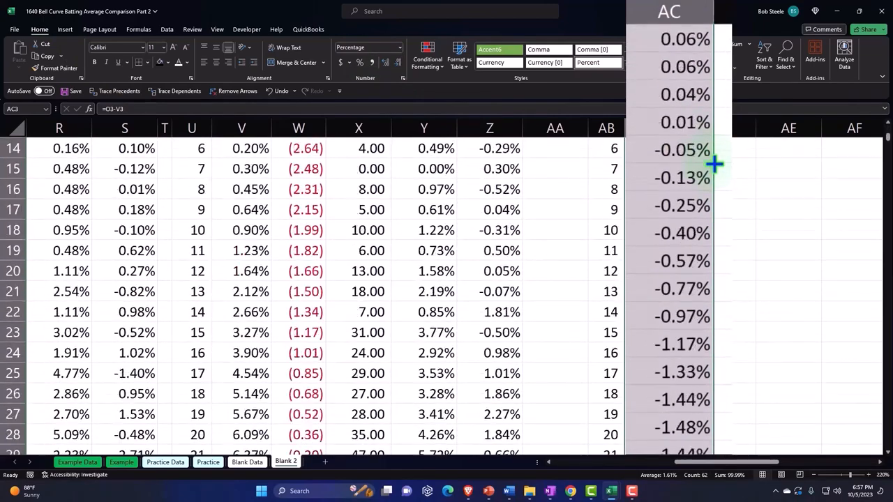
{"action": "scroll", "scroll_direction": "up", "scroll_amount": 3}
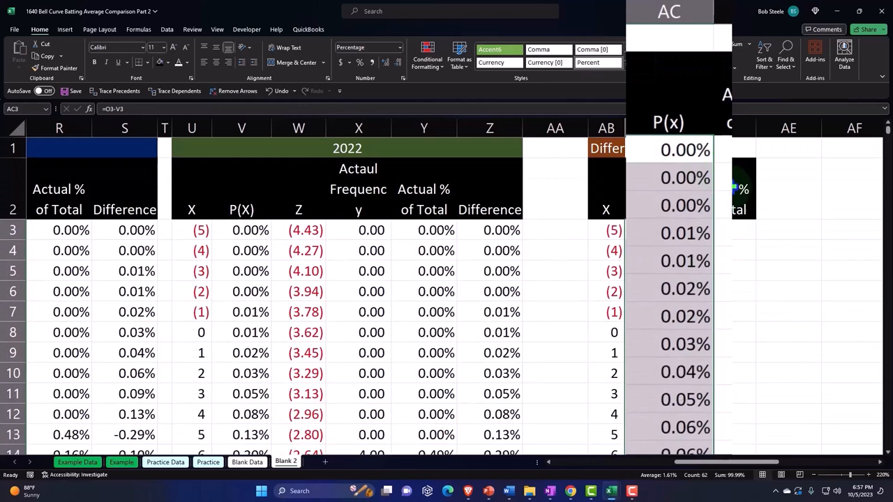
{"action": "mouse_move", "coordinate": [737, 240]}
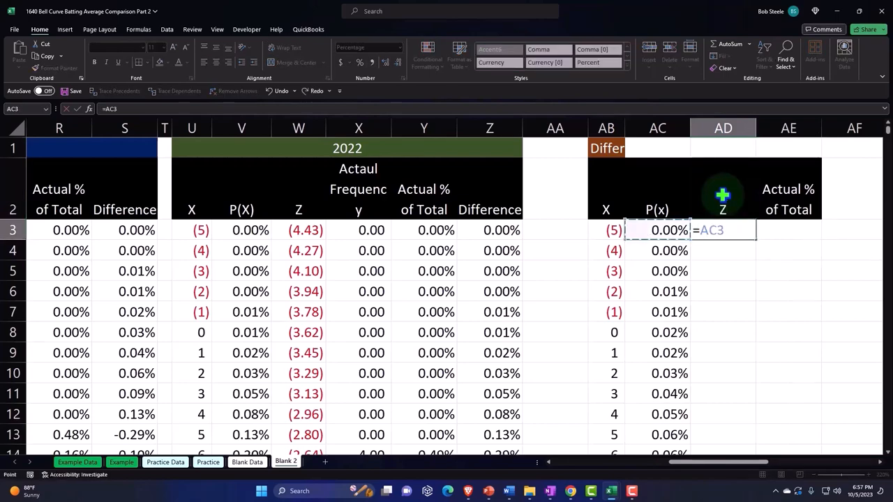
Step: Fill =P3-W3 down column AD, giving Z differences starting at 0.48
{"action": "scroll", "scroll_direction": "left", "scroll_amount": 3}
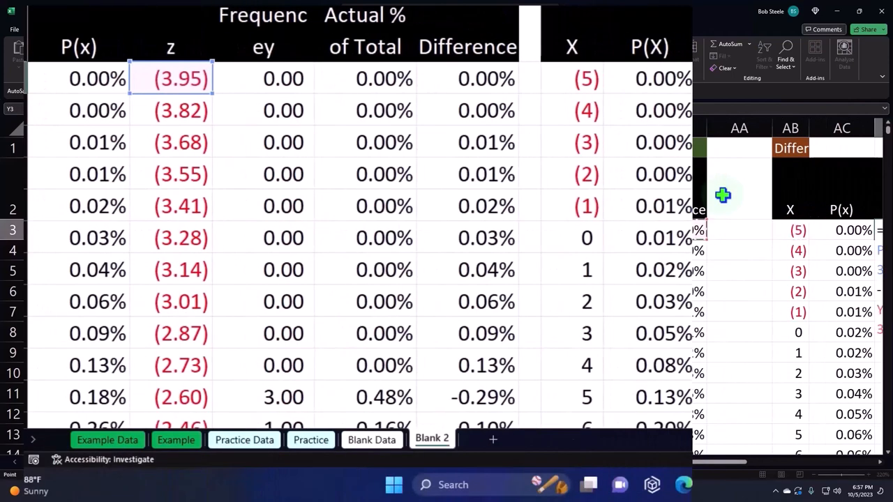
{"action": "scroll", "scroll_direction": "right", "scroll_amount": 3}
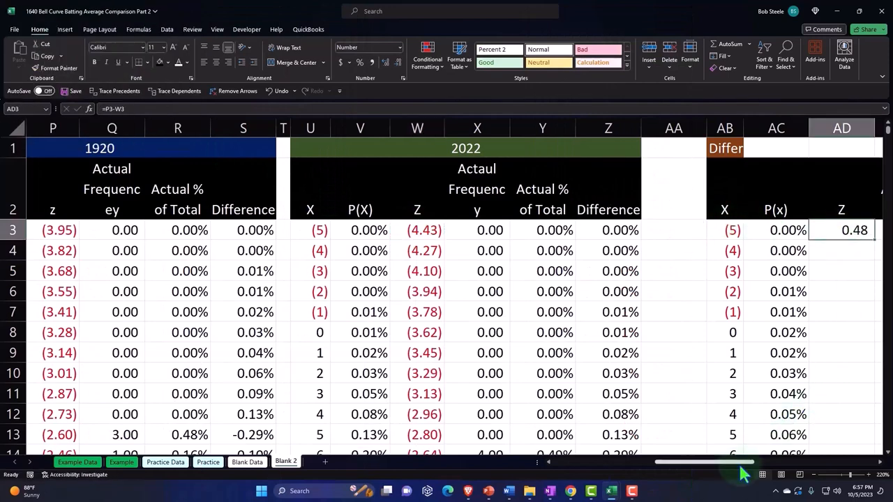
{"action": "scroll", "scroll_direction": "right", "scroll_amount": 3}
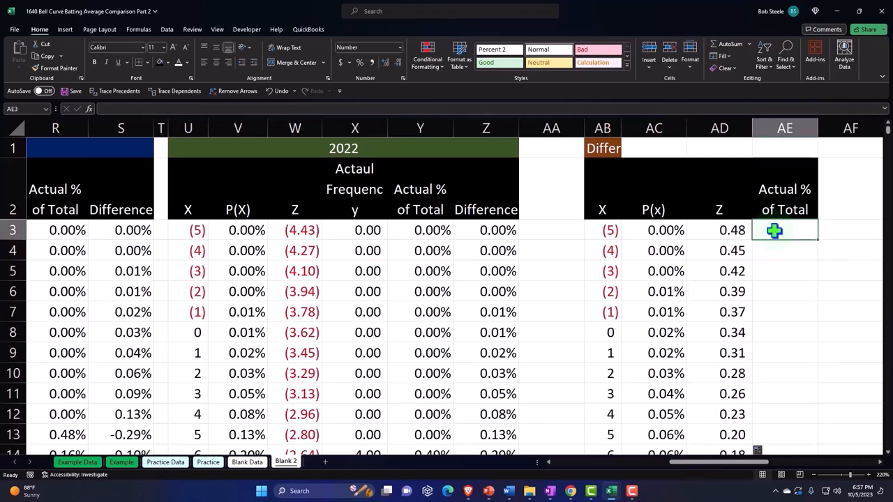
Step: Enter =R3-Y3 in AE3, format it as a percentage, and fill it down the column
{"action": "left_click", "coordinate": [485, 230]}
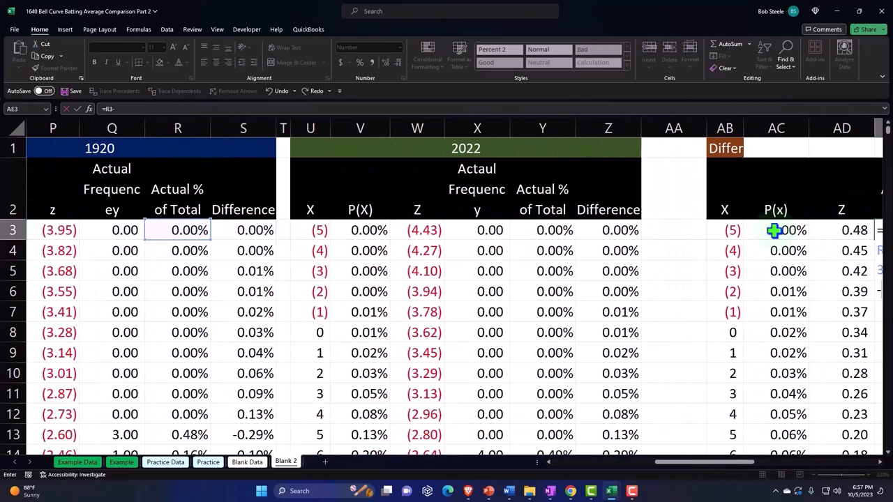
{"action": "left_click", "coordinate": [607, 230]}
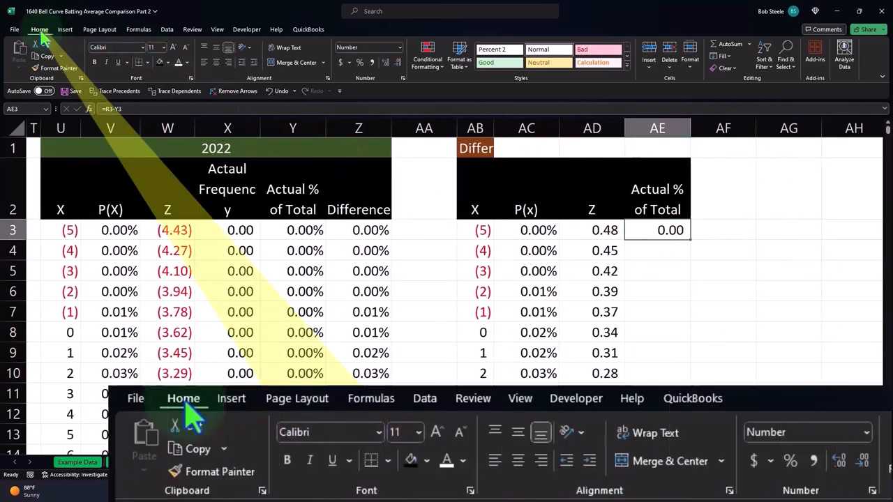
{"action": "left_click", "coordinate": [359, 62]}
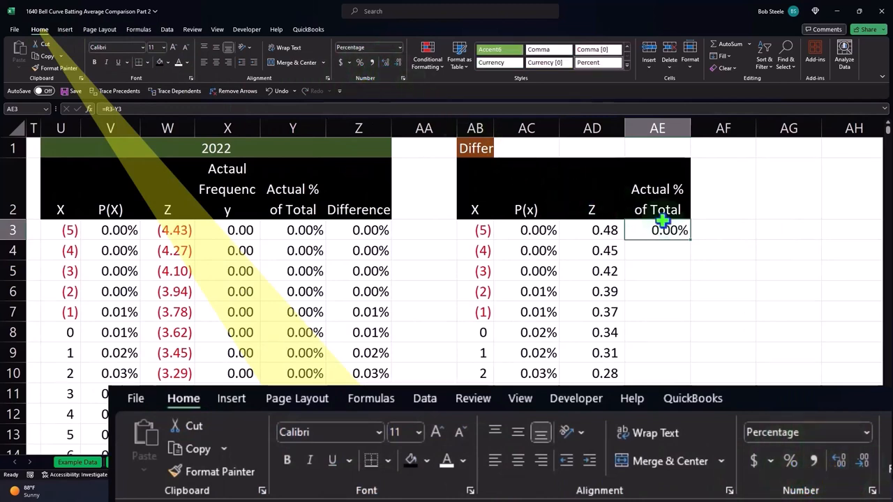
{"action": "left_click_drag", "start_coordinate": [669, 230], "coordinate": [669, 251]}
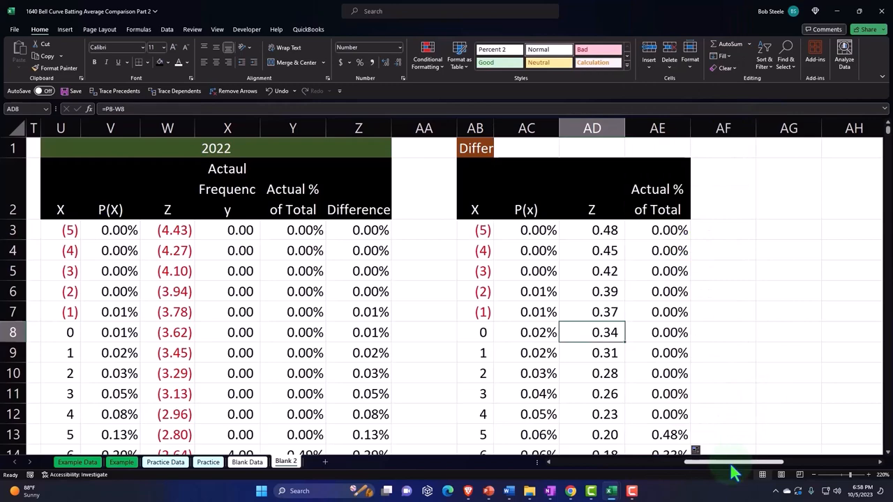
{"action": "scroll", "scroll_direction": "left", "scroll_amount": 3}
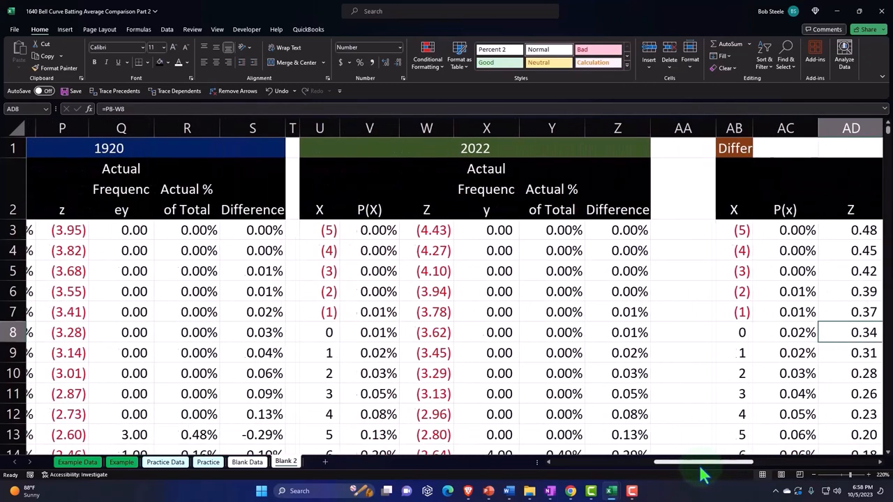
Step: Select the 1920 P(x) column from O2 downward and open the Insert tab
{"action": "scroll", "scroll_direction": "left", "scroll_amount": 3}
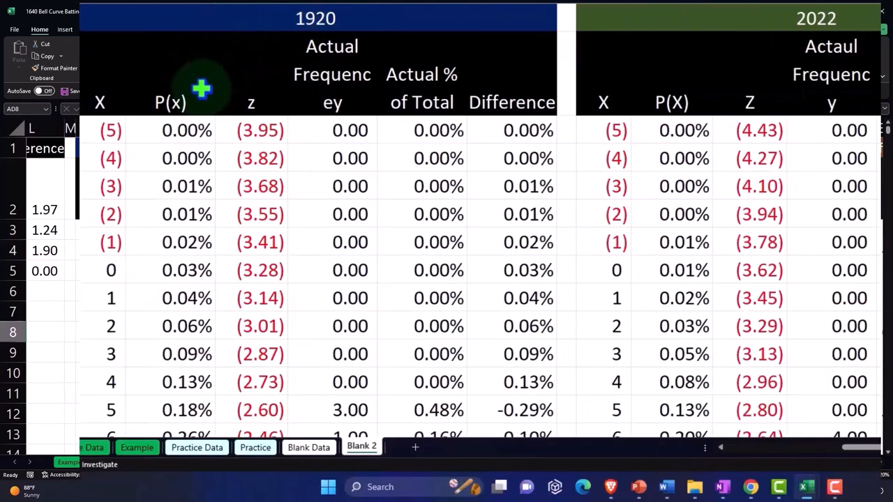
{"action": "mouse_move", "coordinate": [679, 124]}
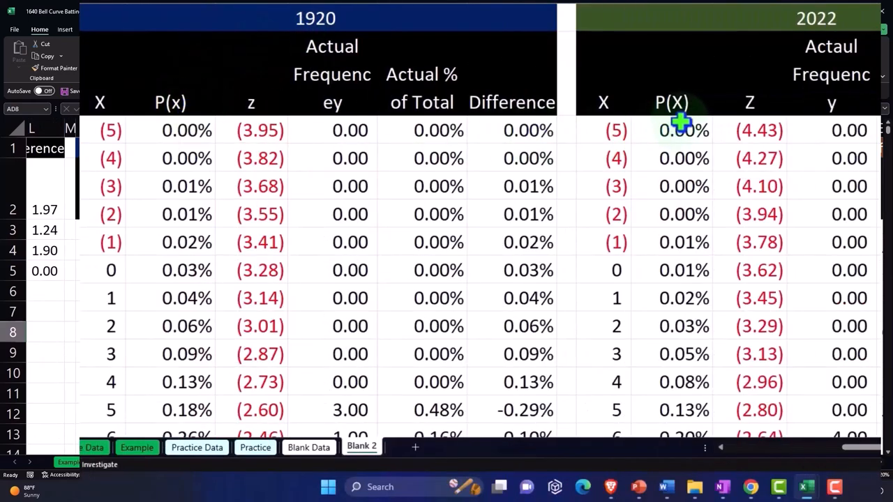
{"action": "mouse_move", "coordinate": [334, 143]}
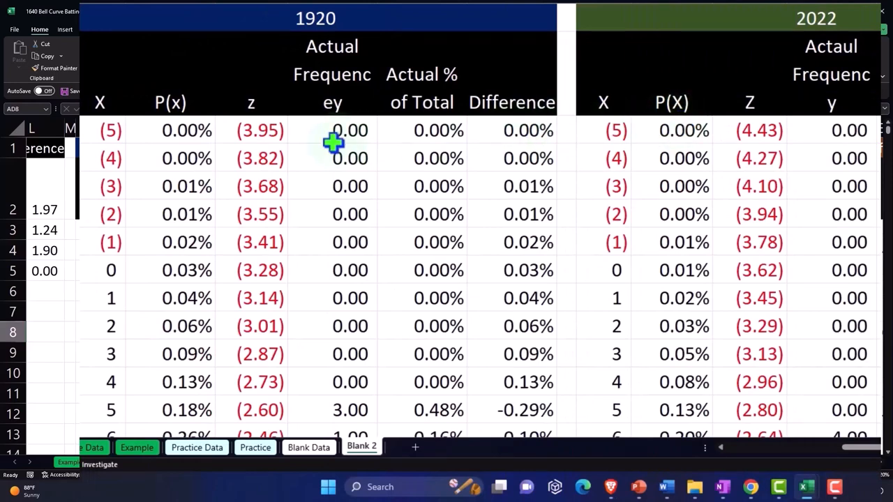
{"action": "left_click", "coordinate": [170, 103]}
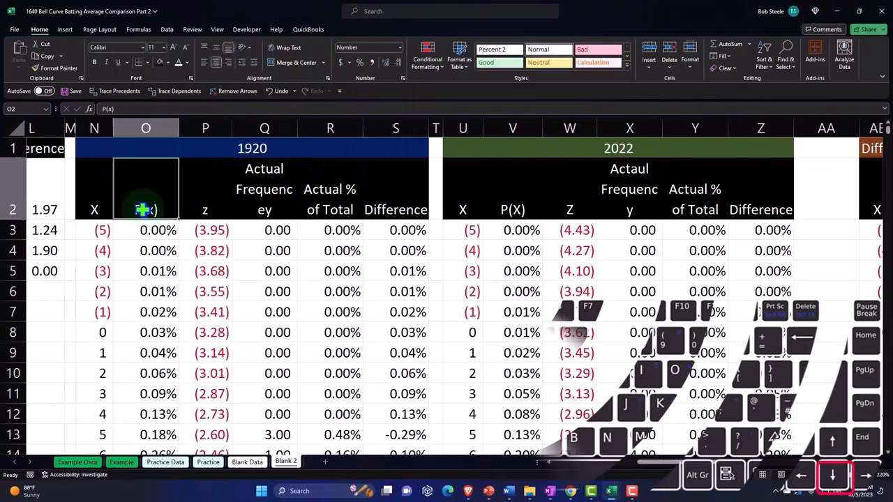
{"action": "scroll", "scroll_direction": "down", "scroll_amount": 3}
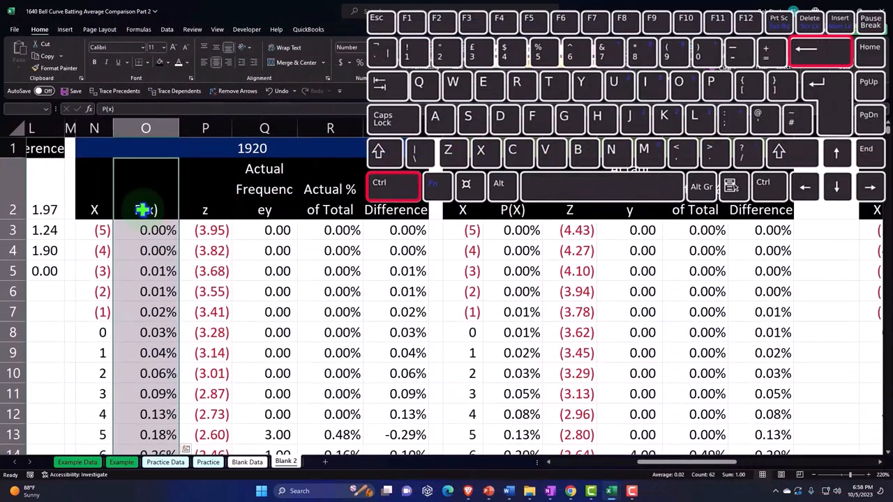
{"action": "left_click", "coordinate": [64, 29]}
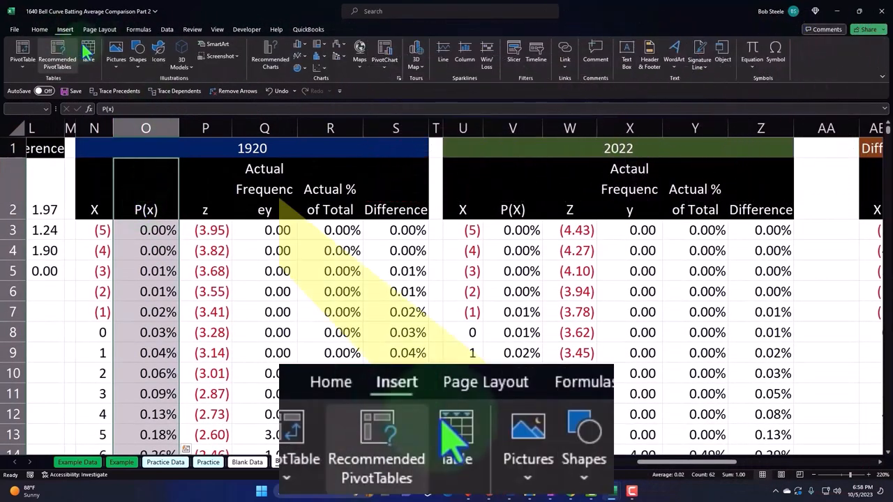